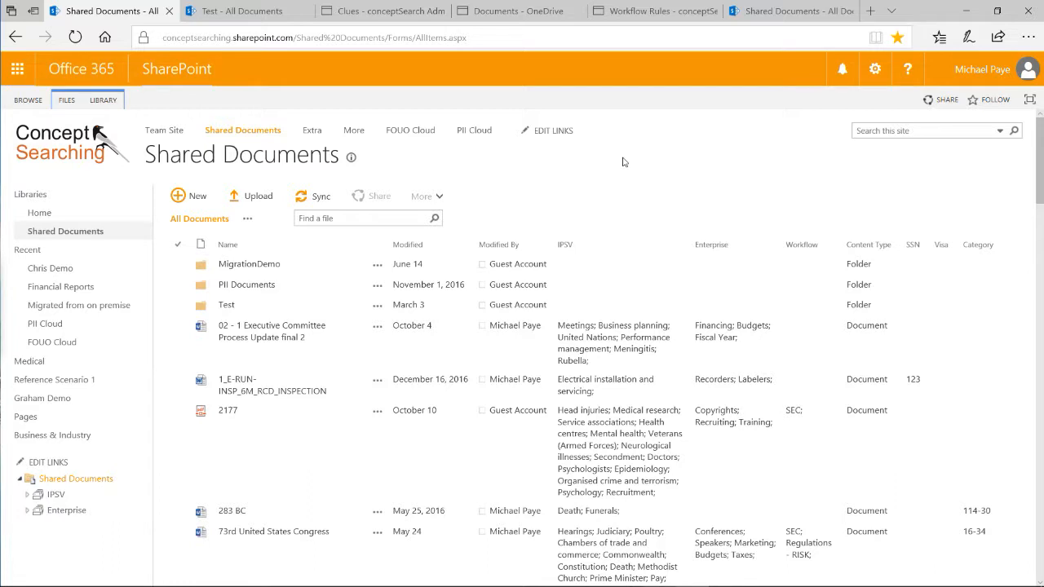
mouse_move(584, 254)
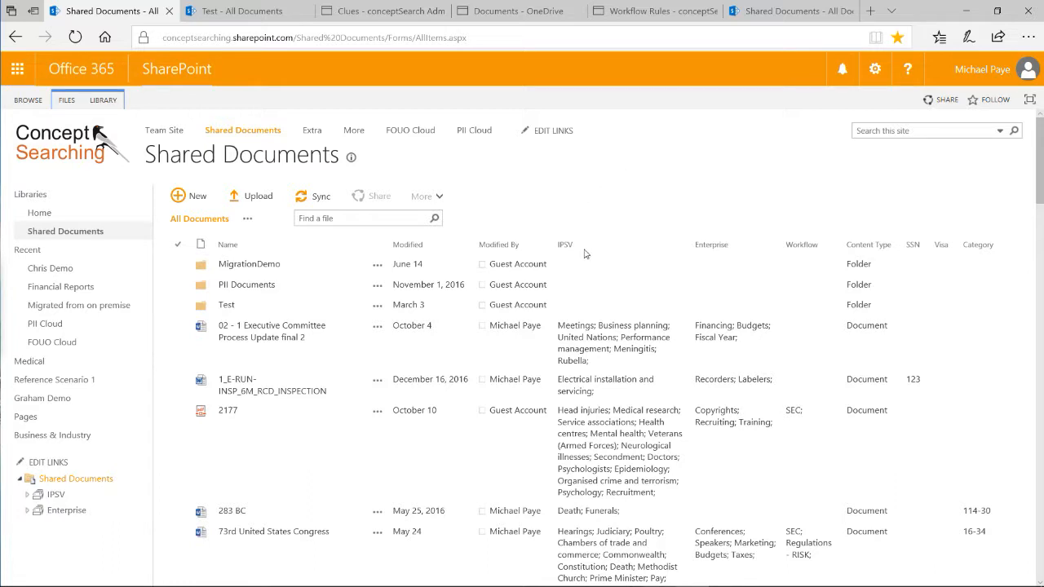
mouse_move(571, 233)
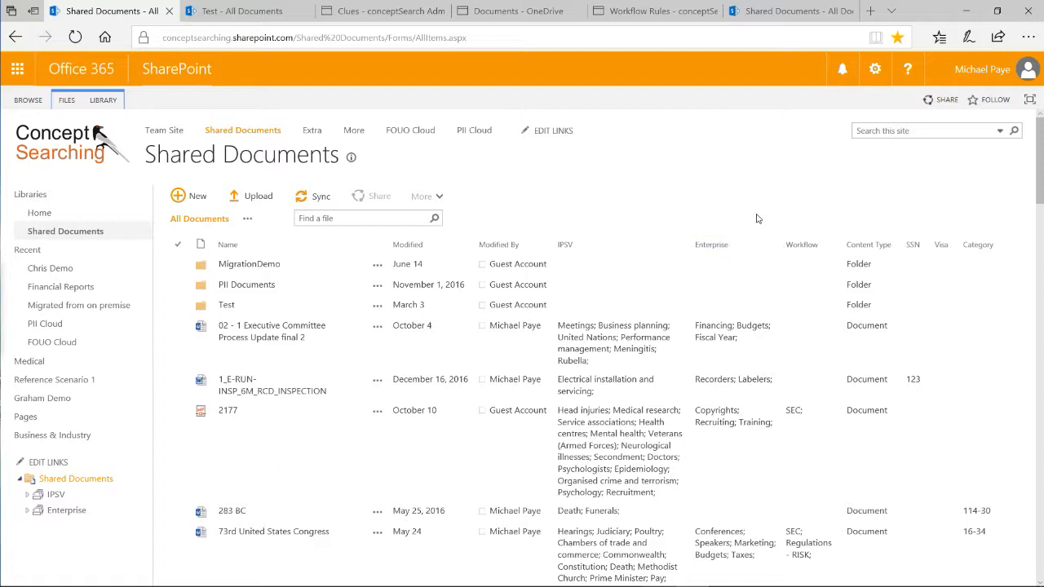
Step: Review the Test library's recently added documents, refresh the list and start Upload Document
scroll("down", 3)
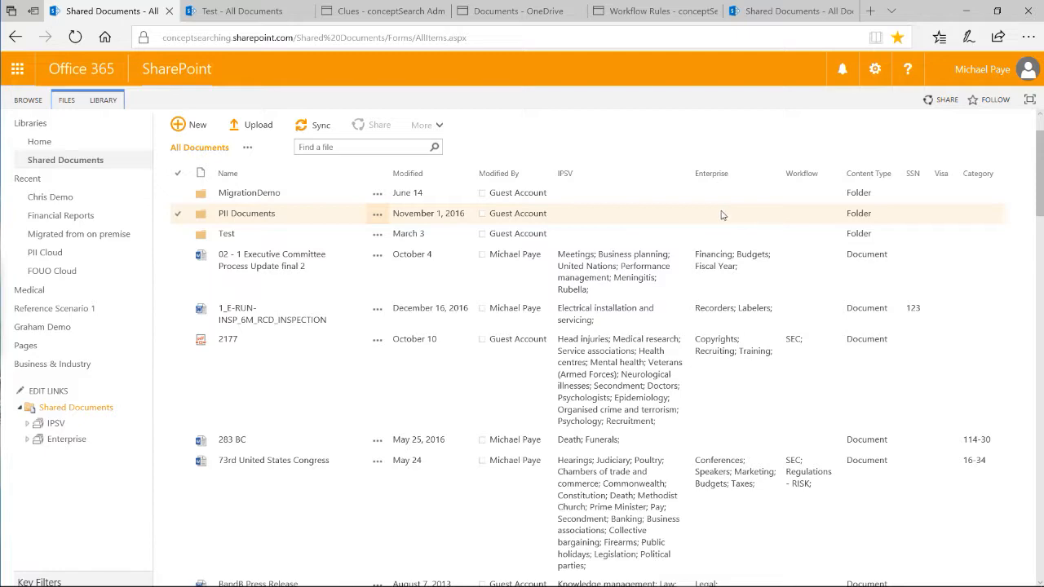
scroll("down", 3)
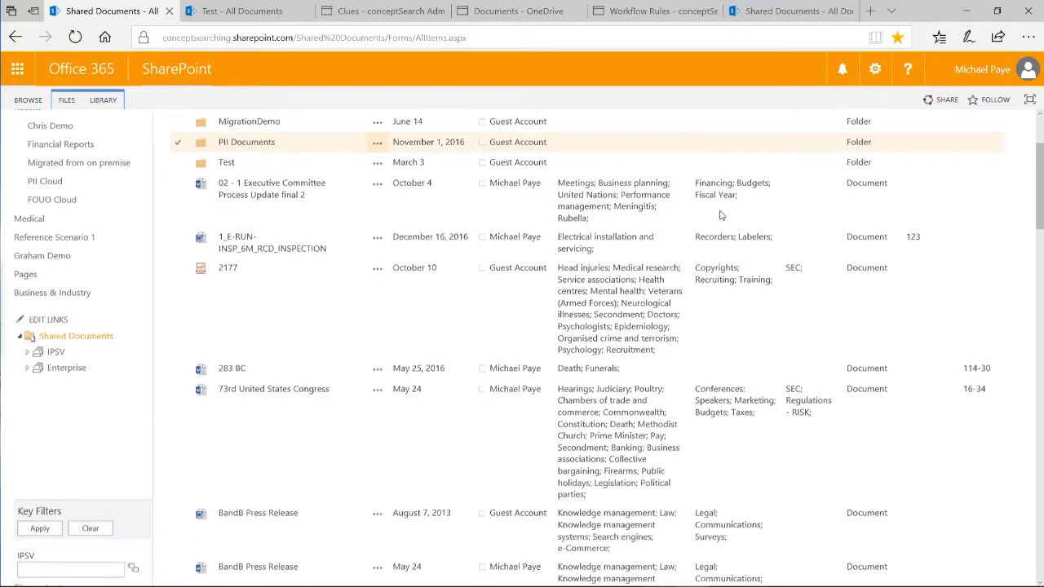
scroll("down", 3)
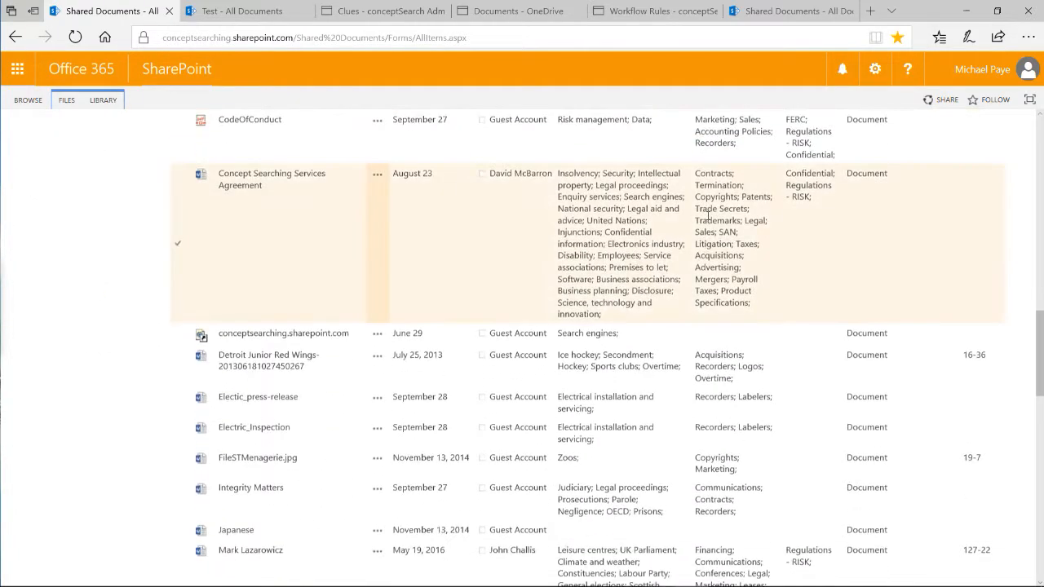
scroll("down", 3)
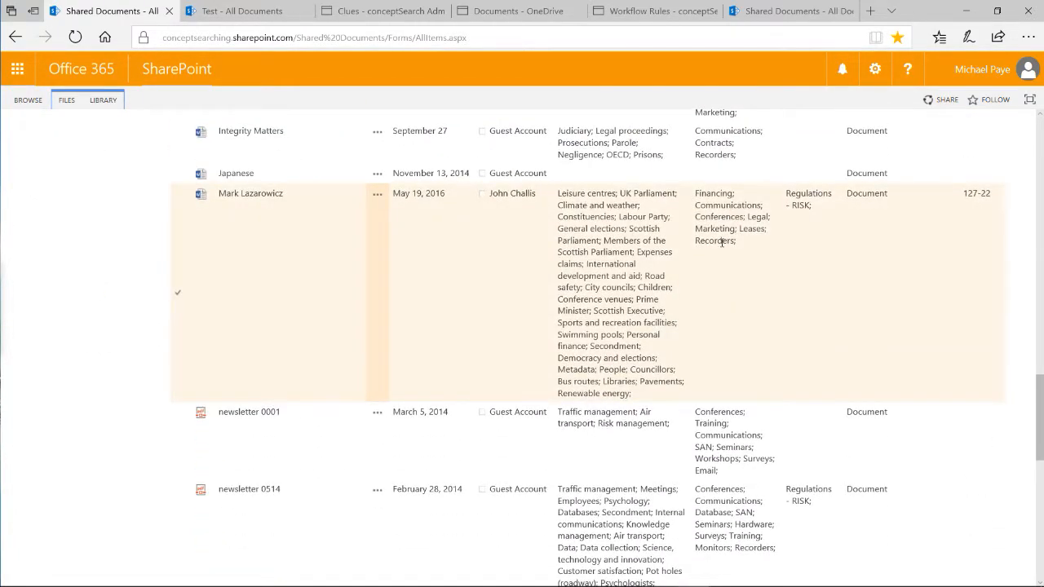
scroll("down", 3)
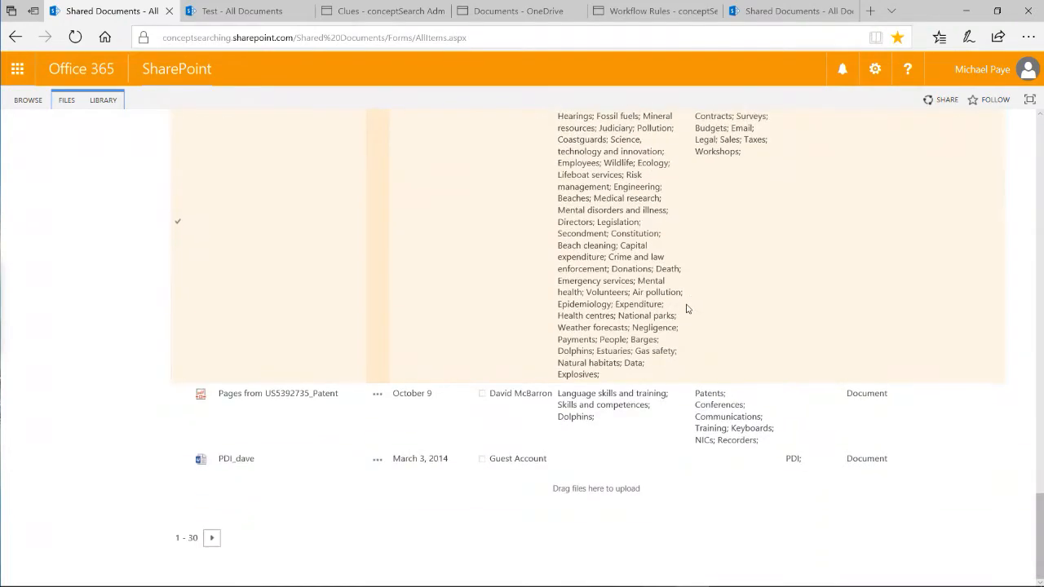
scroll("up", 3)
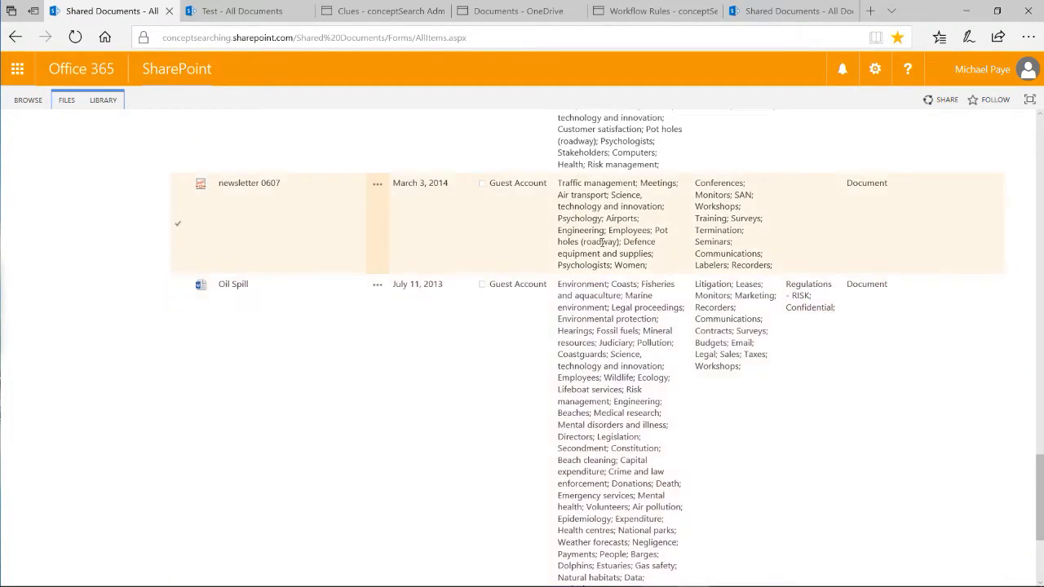
scroll("up", 3)
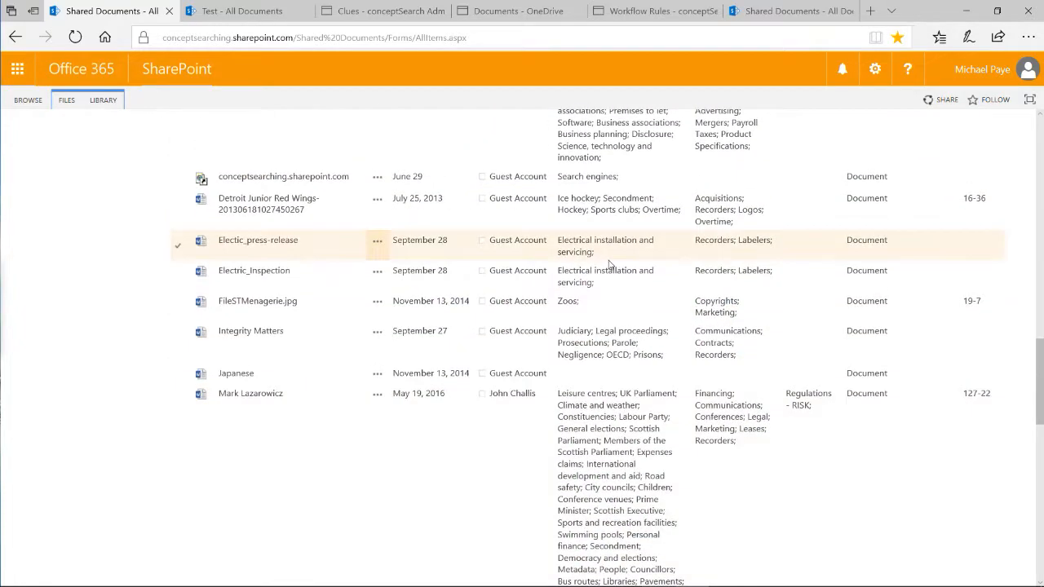
scroll("up", 3)
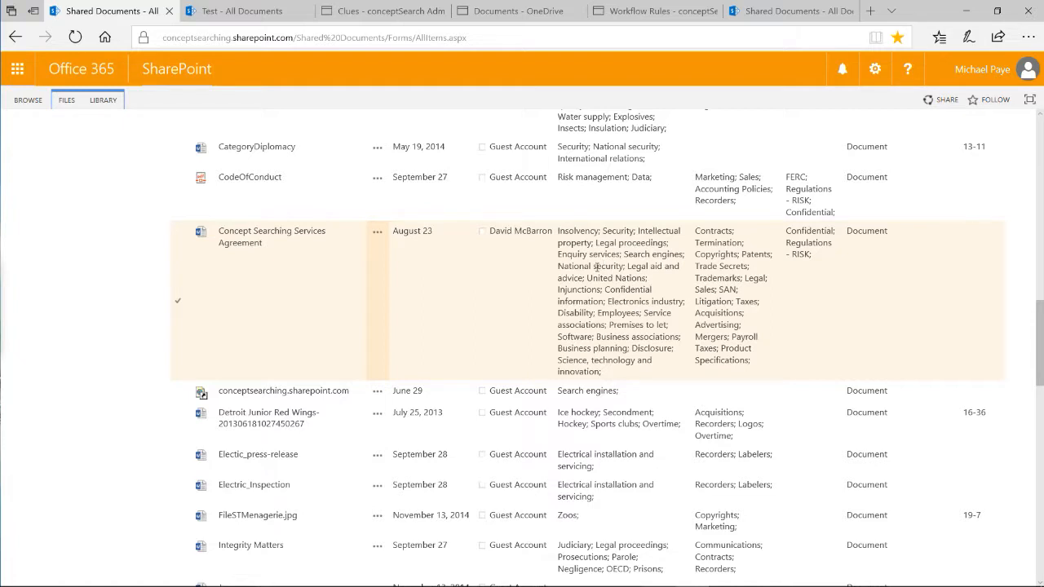
scroll("up", 3)
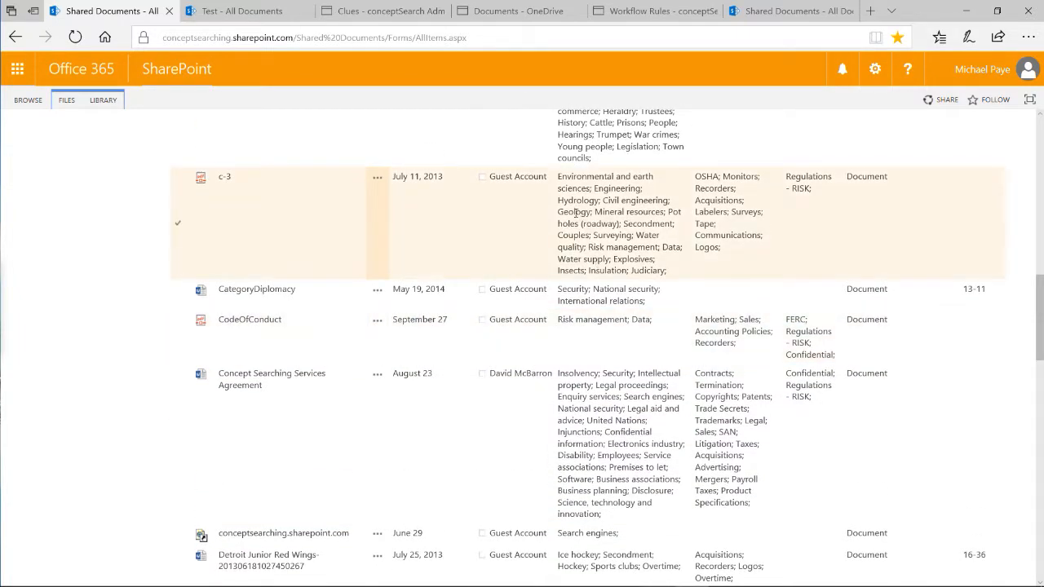
scroll("up", 3)
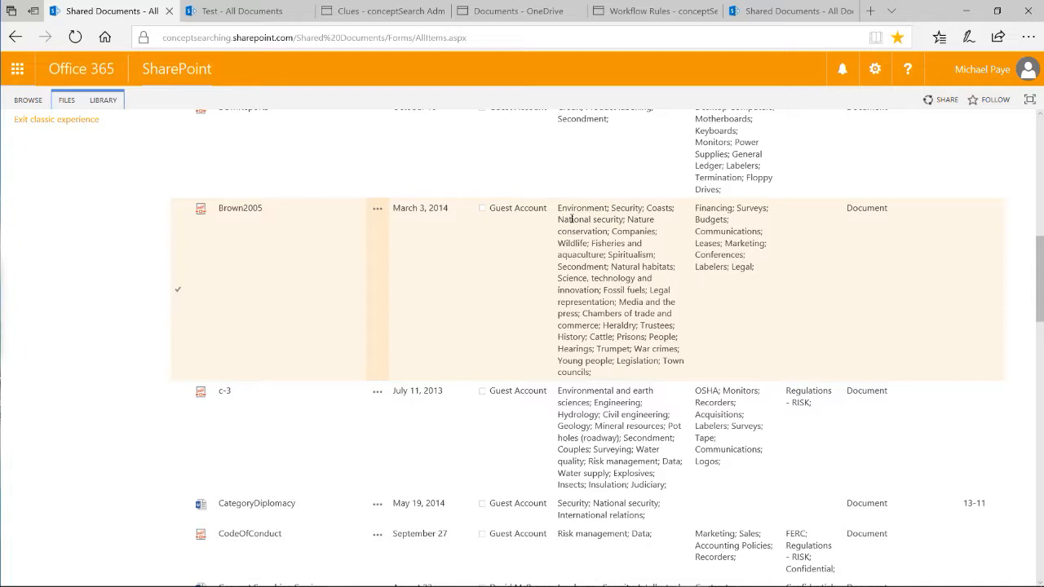
mouse_move(548, 215)
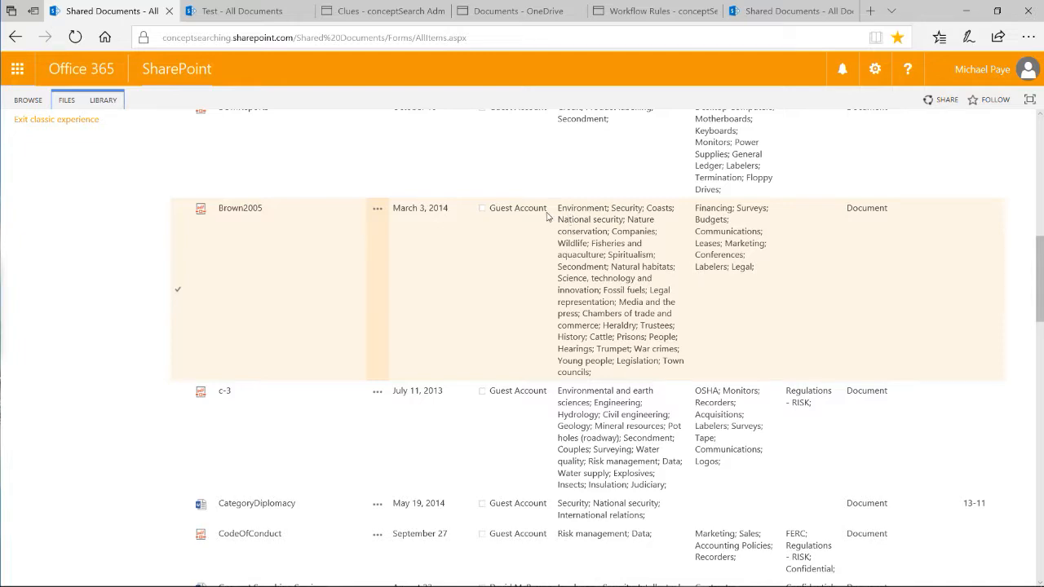
scroll("up", 3)
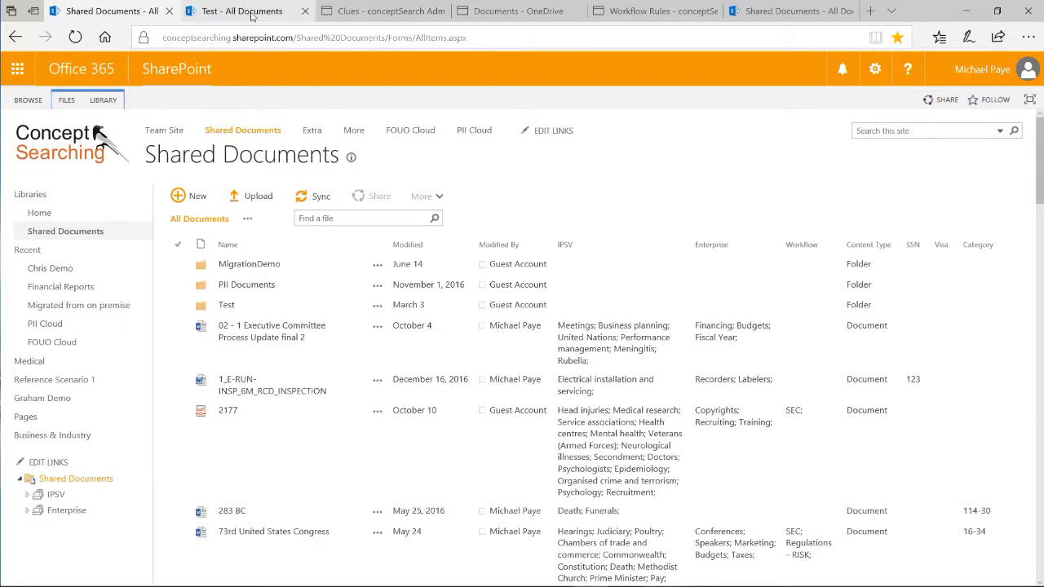
left_click(225, 305)
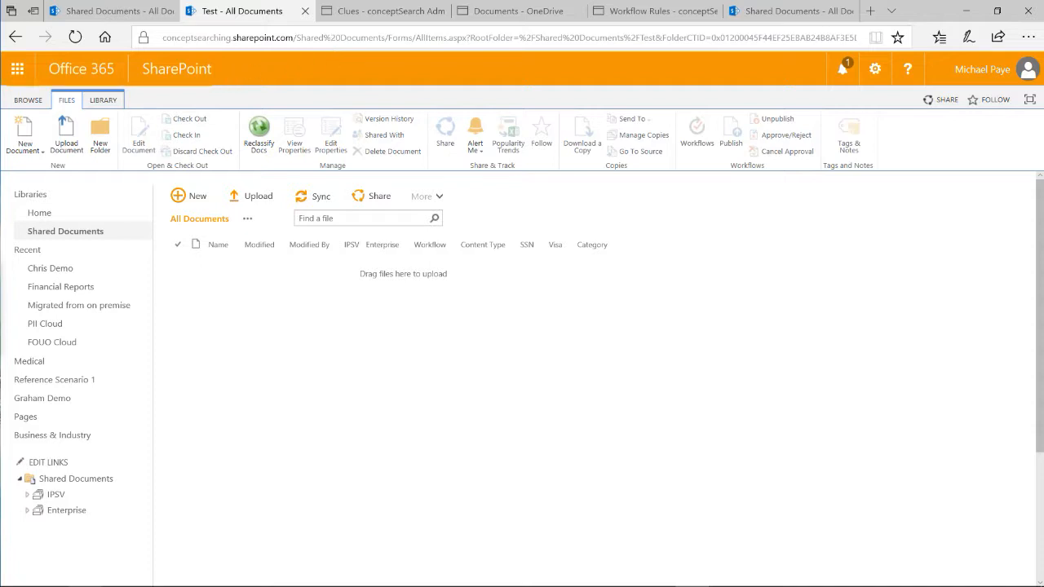
left_click(252, 196)
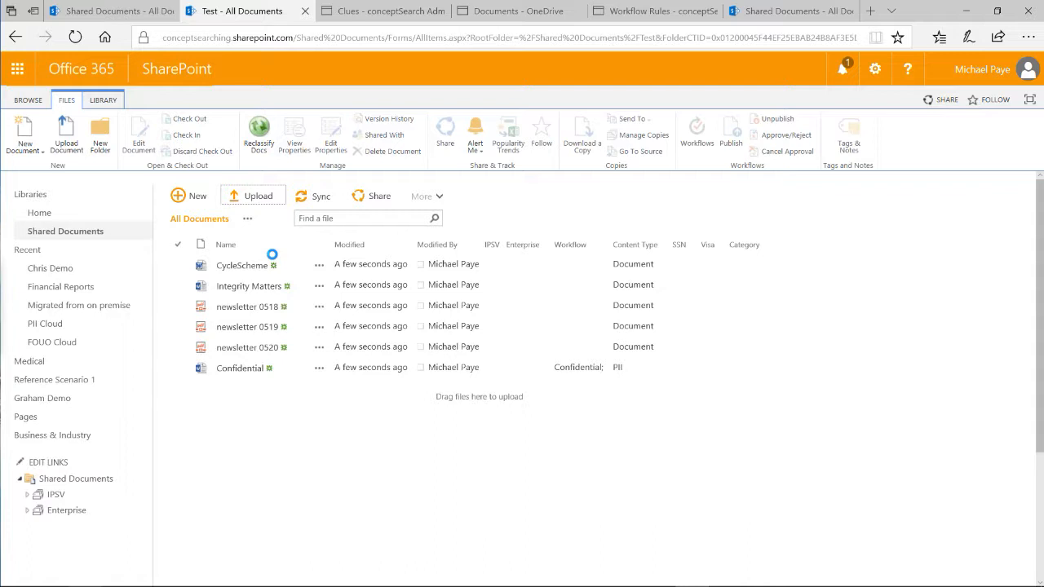
left_click(178, 264)
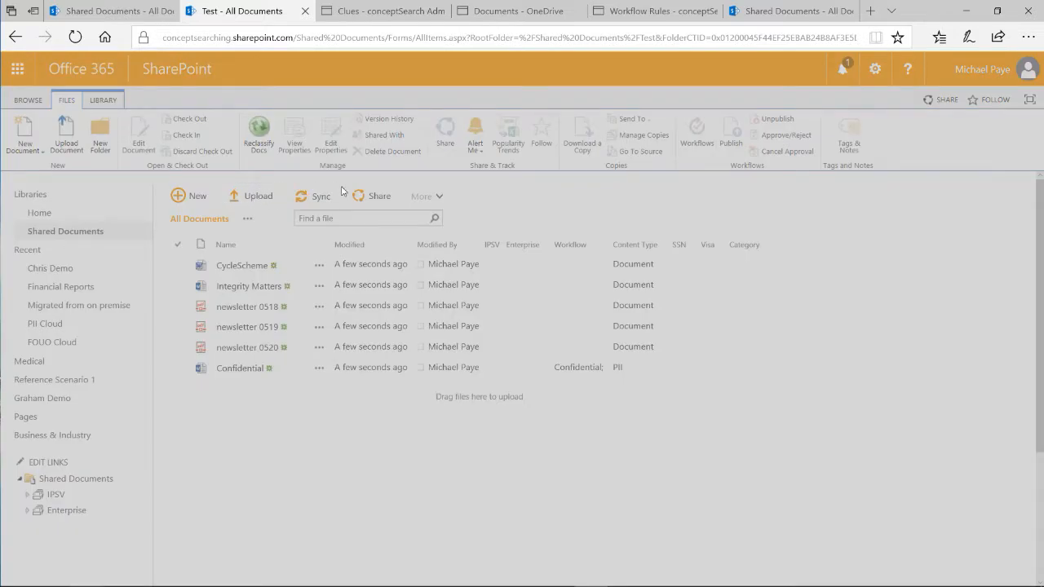
Step: Browse to the Bird & Bird press release file and upload it to the Test library
left_click(252, 196)
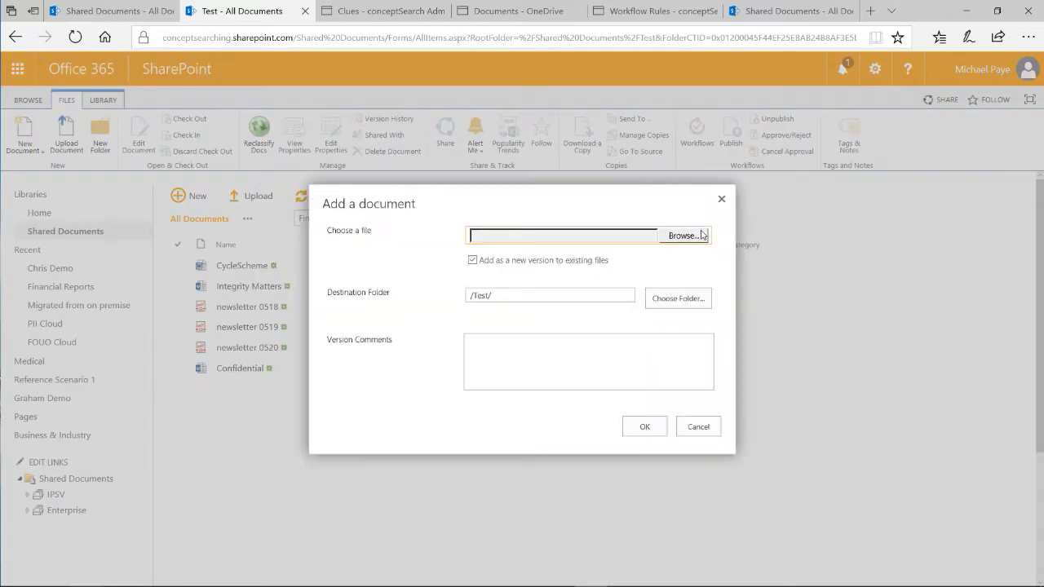
left_click(683, 235)
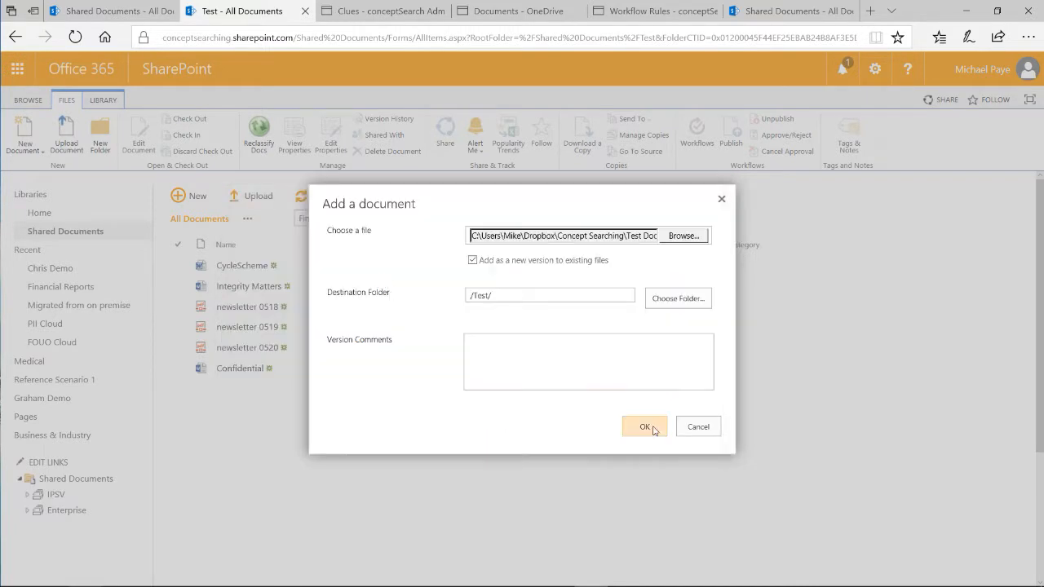
left_click(644, 426)
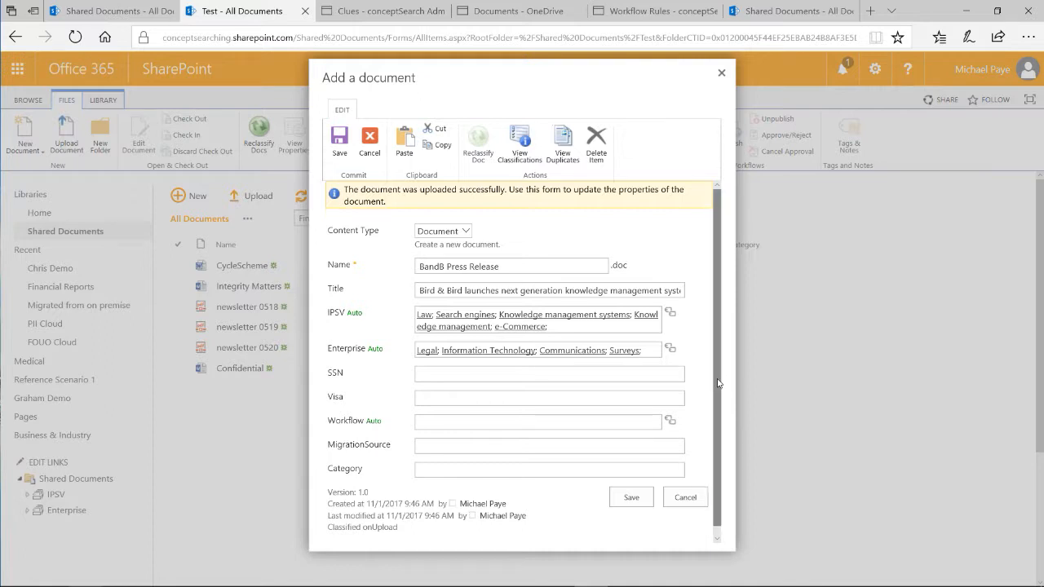
mouse_move(518, 141)
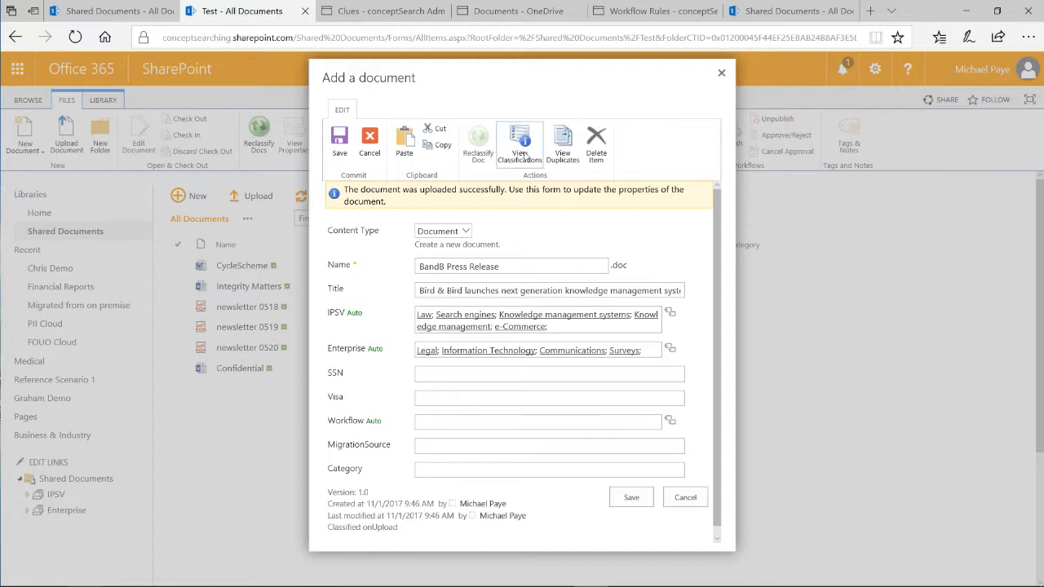
left_click(519, 143)
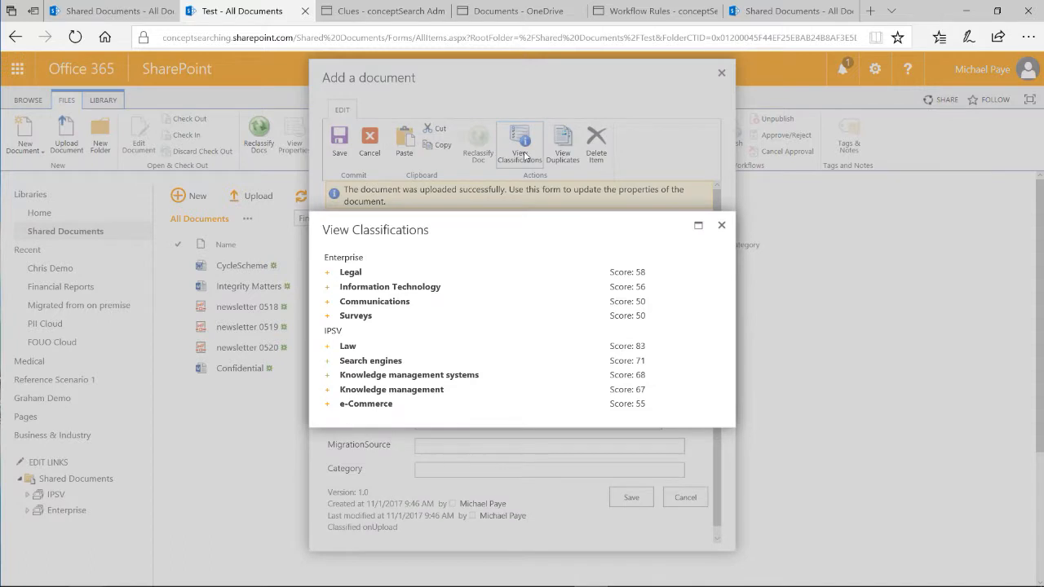
mouse_move(496, 215)
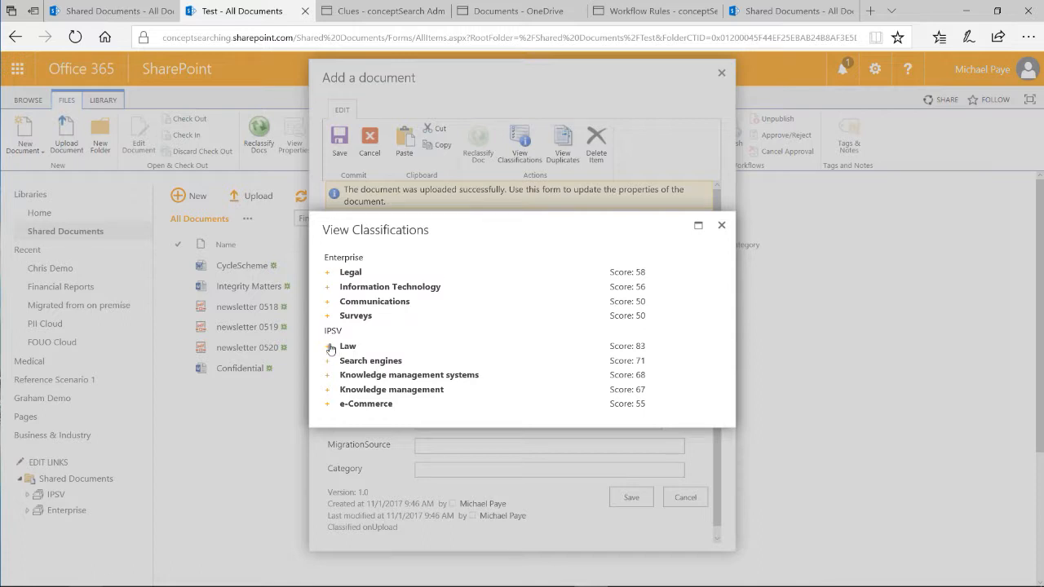
left_click(328, 346)
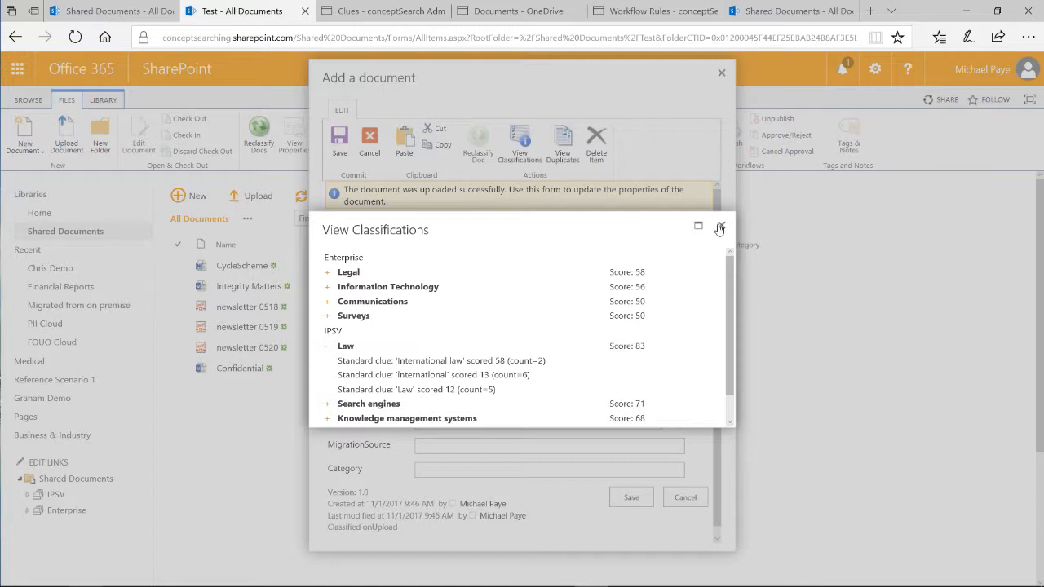
left_click(719, 227)
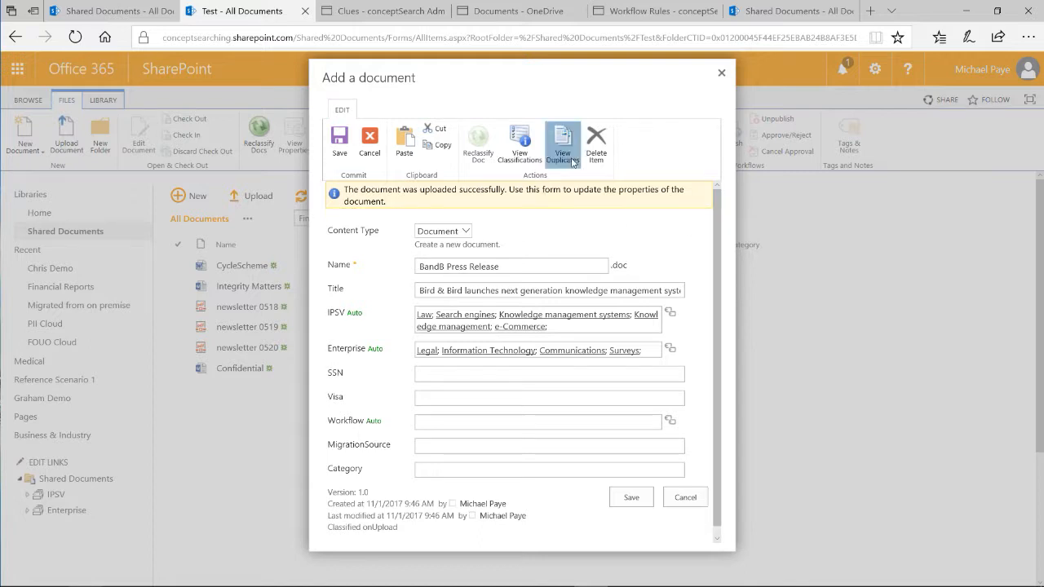
left_click(563, 144)
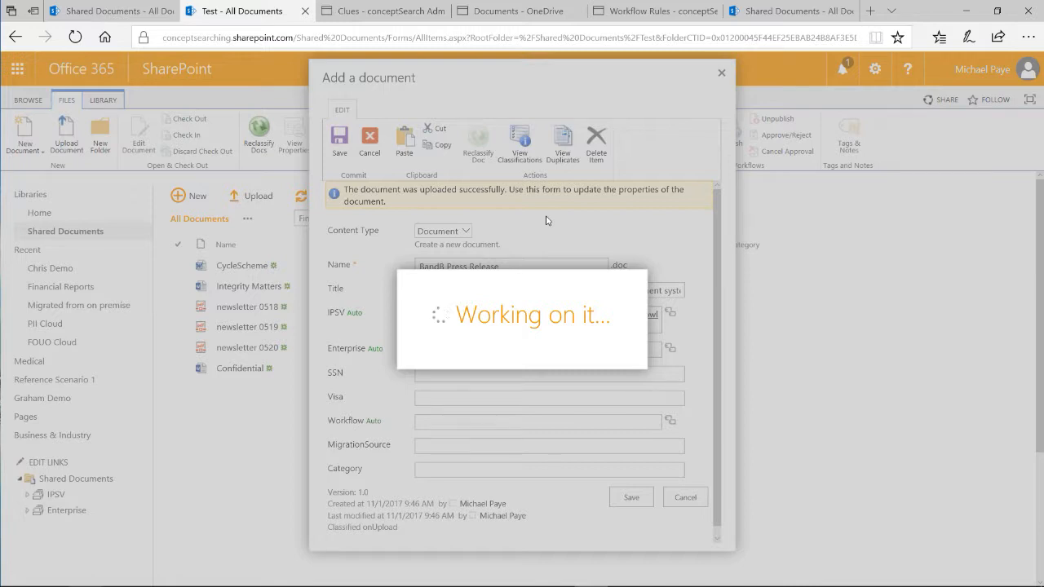
left_click(562, 137)
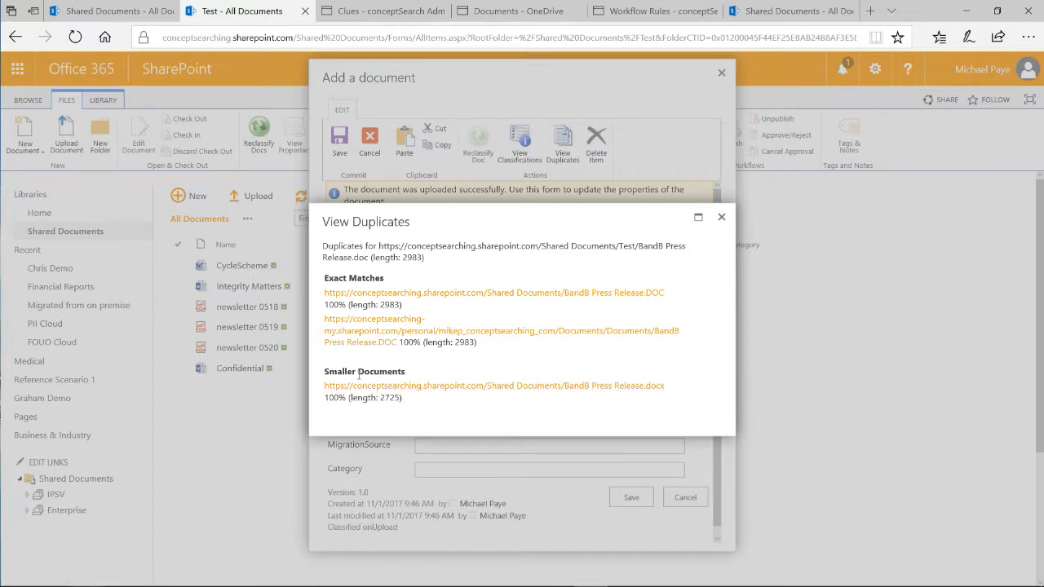
mouse_move(649, 401)
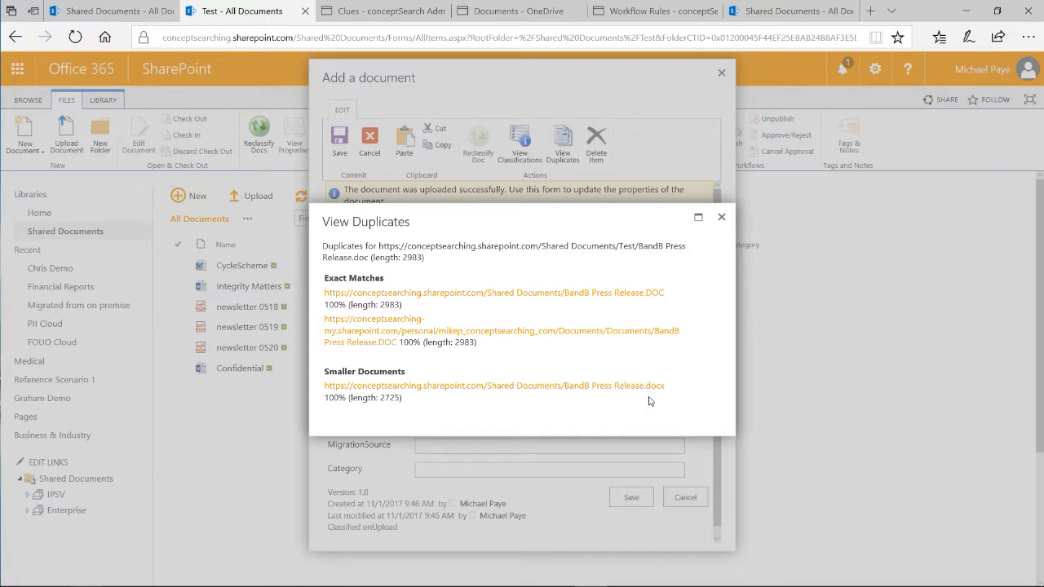
left_click(721, 217)
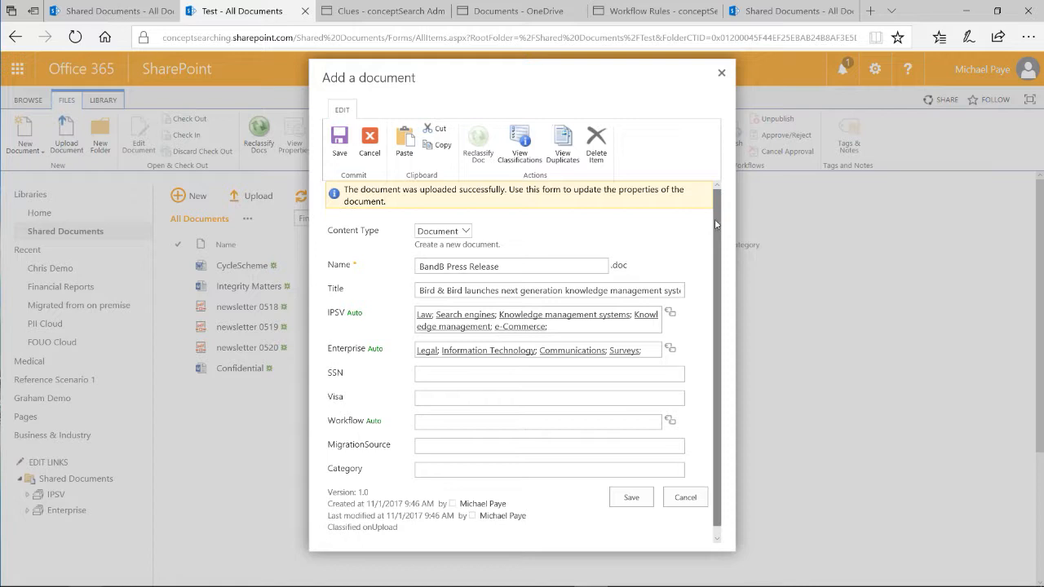
mouse_move(706, 225)
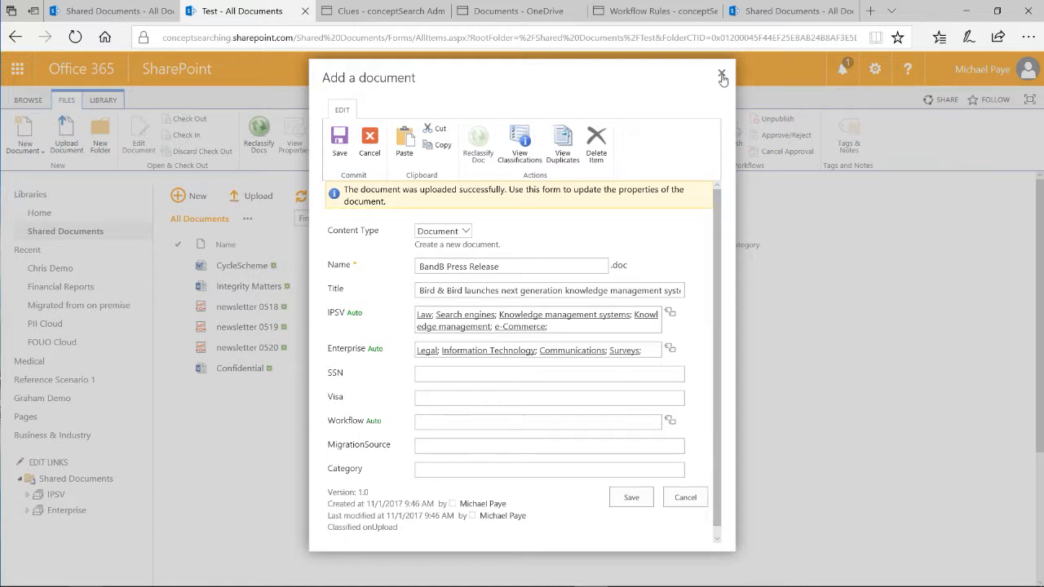
Step: Close the press release's properties form, returning to the library list with its IPSV and Enterprise tags
left_click(723, 76)
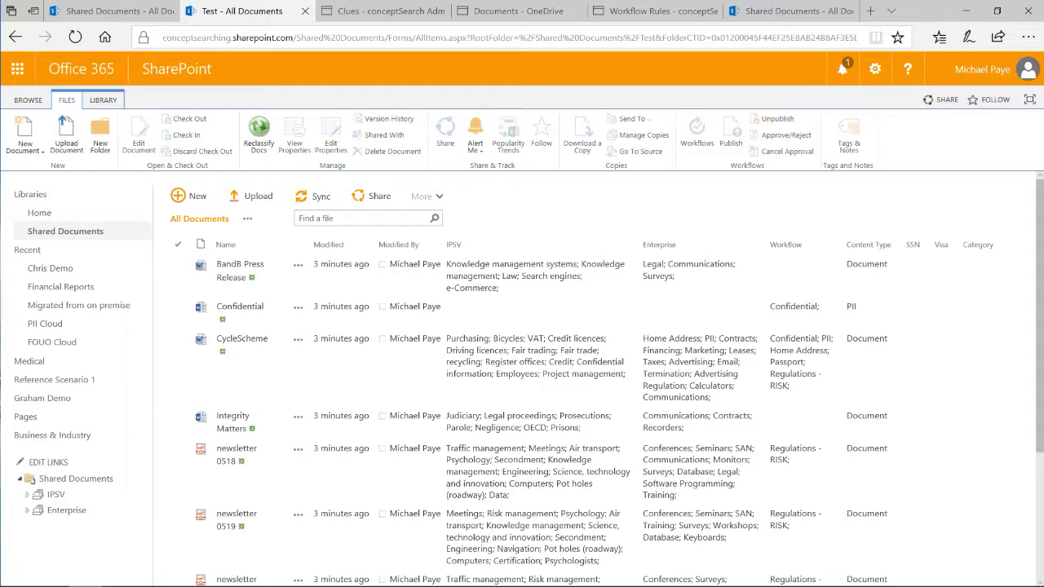
Step: Show the Environmental protection term's six clues under IPSV > Environment in Taxonomy Manager
left_click(383, 9)
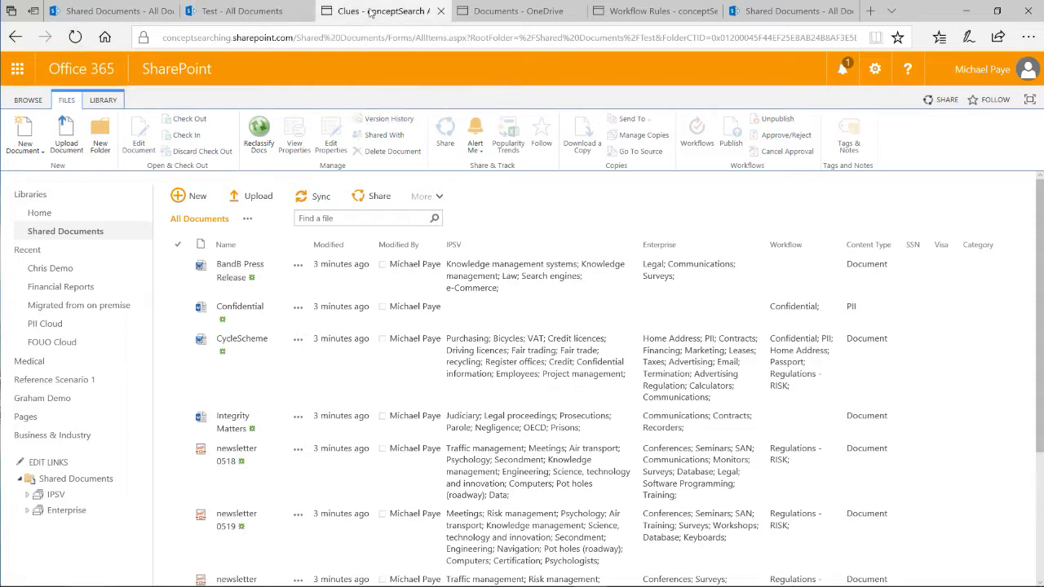
left_click(381, 10)
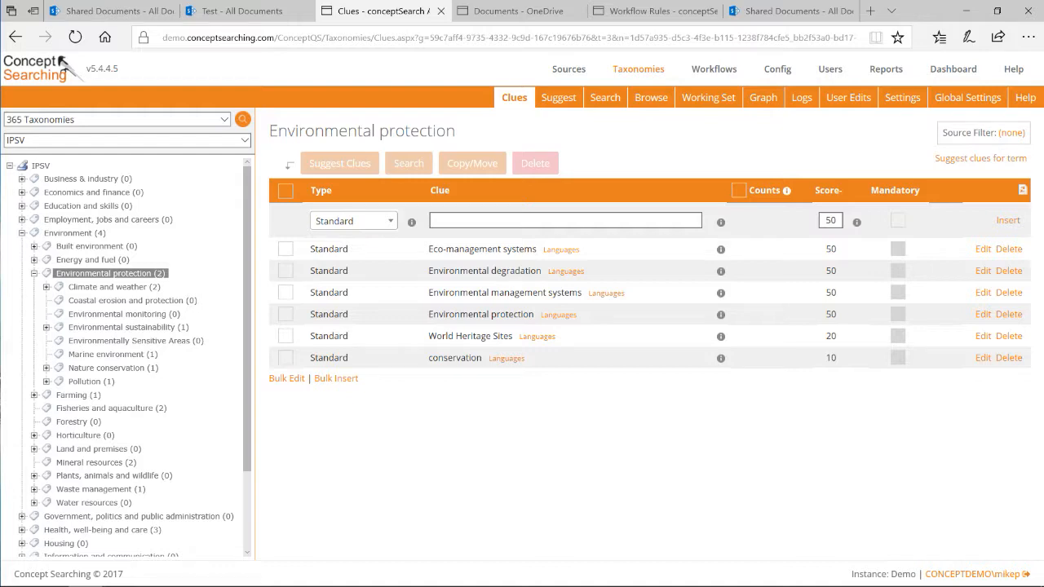
Step: Show the OneDrive for Business Documents folder listing personal files shared 'Only you'
left_click(514, 10)
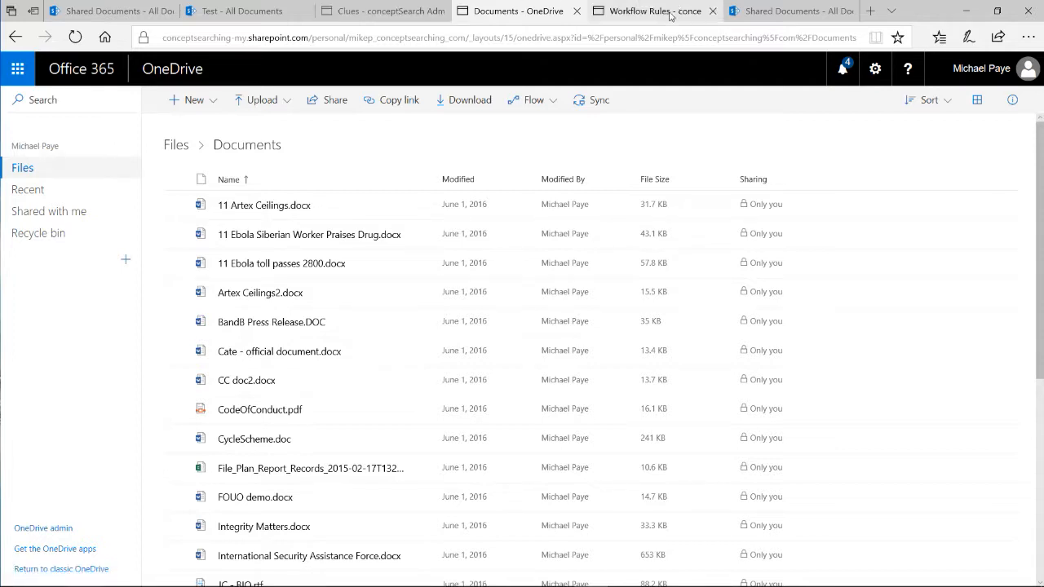
Step: Show the 'PII - OneDrive' workflow rule migrating Workflow-PII items to Shared Documents
left_click(653, 10)
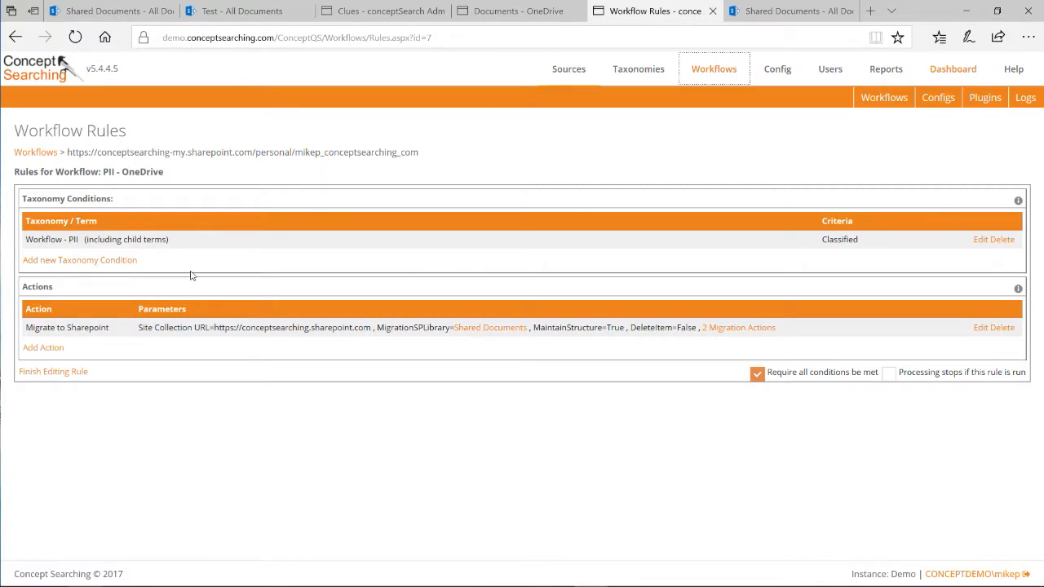
mouse_move(160, 262)
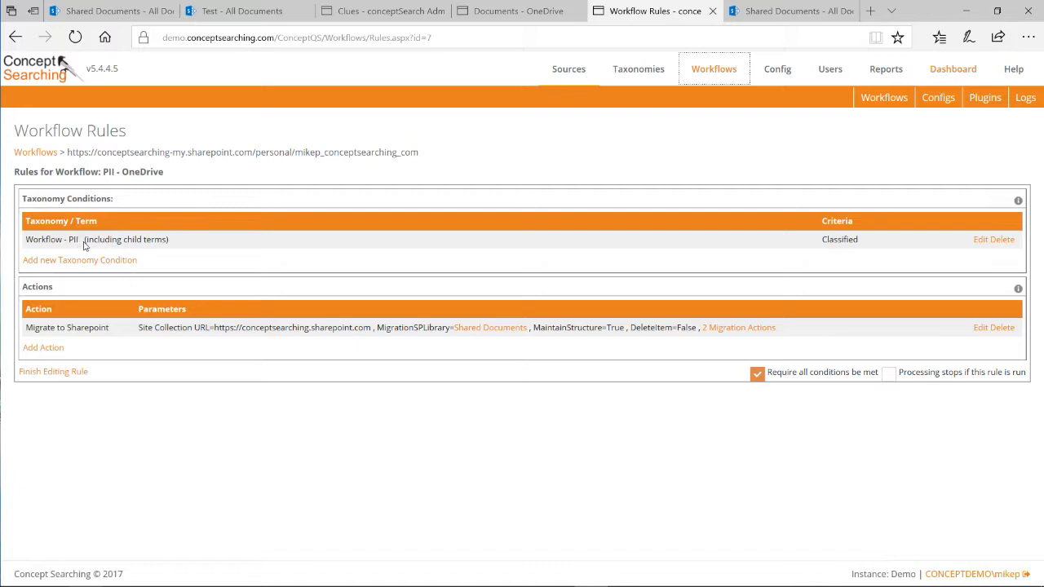
mouse_move(265, 343)
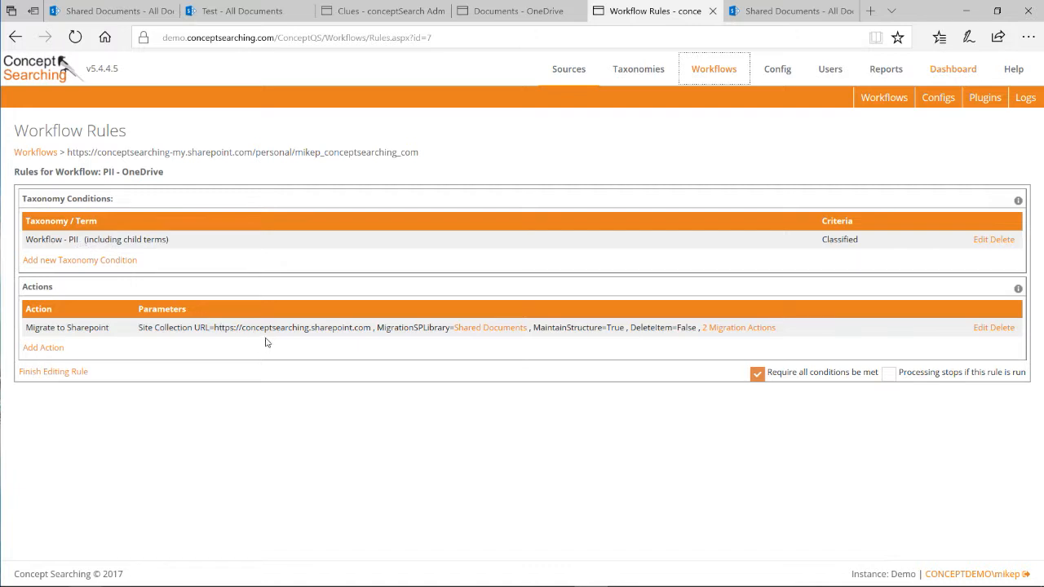
mouse_move(578, 326)
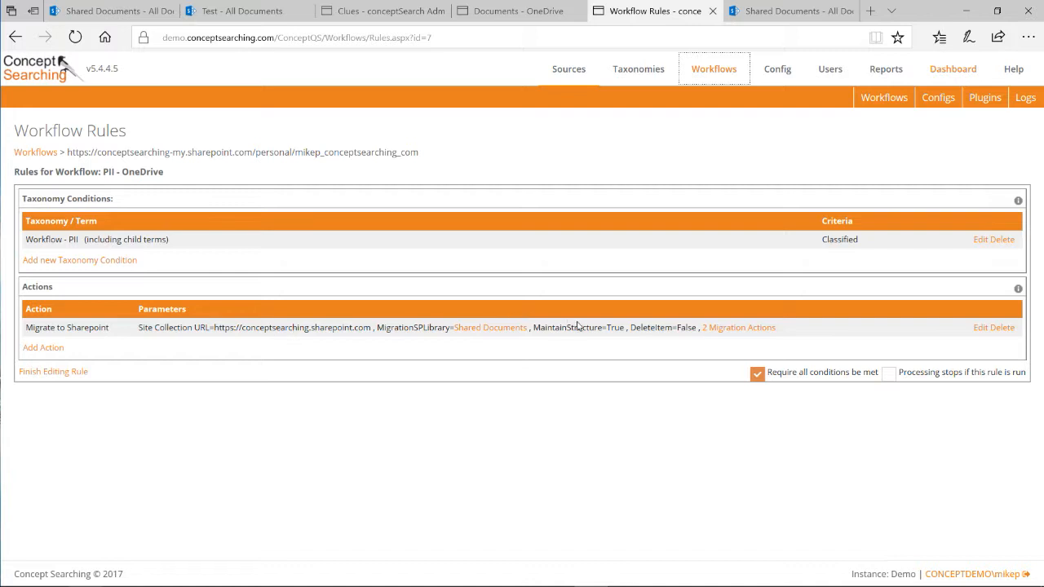
mouse_move(607, 326)
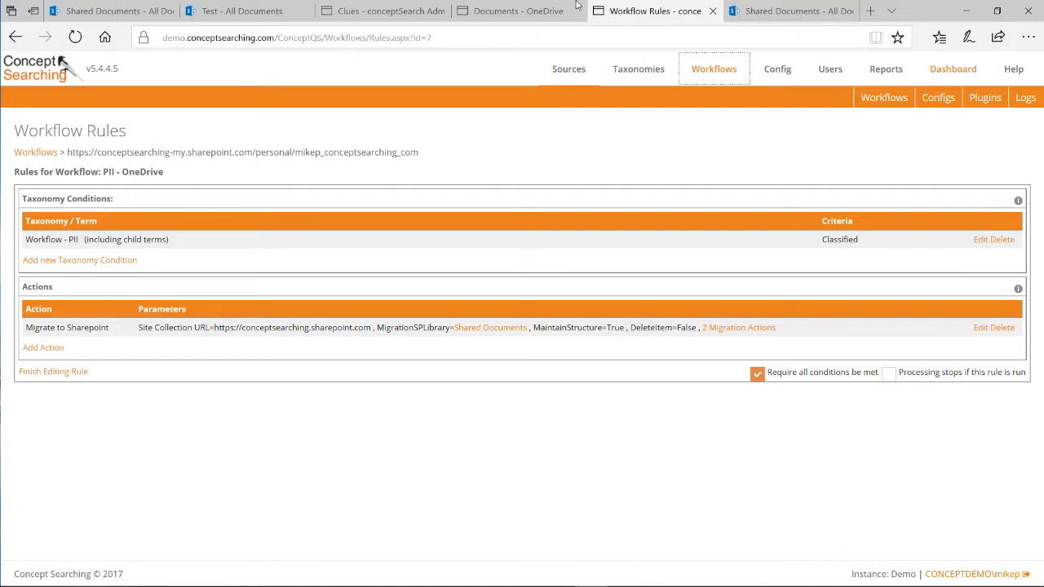
Step: Upload IMG_4454.png to OneDrive Documents and dismiss the 'Uploaded 1 item' notice
left_click(519, 10)
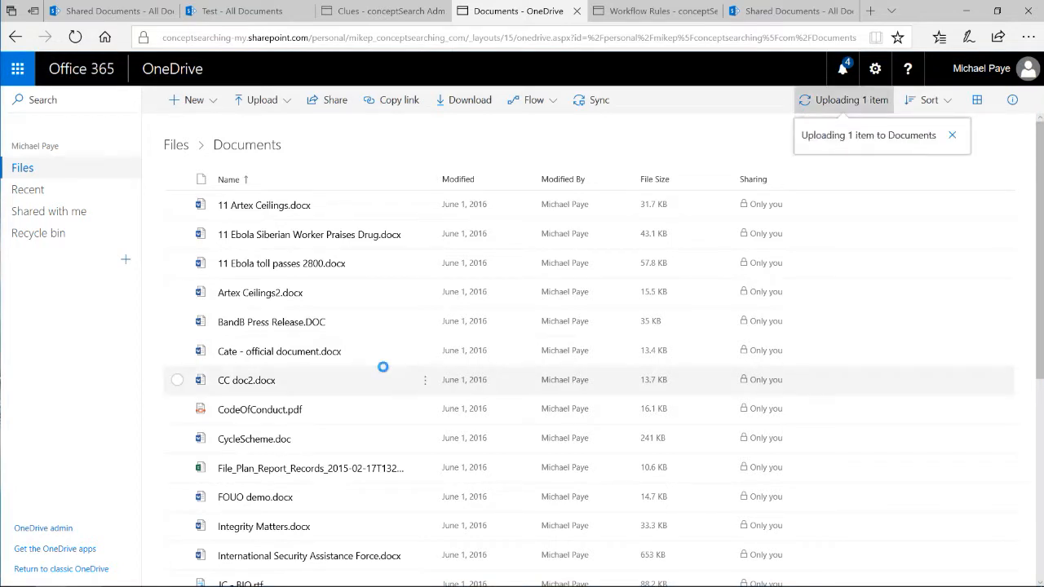
left_click(953, 134)
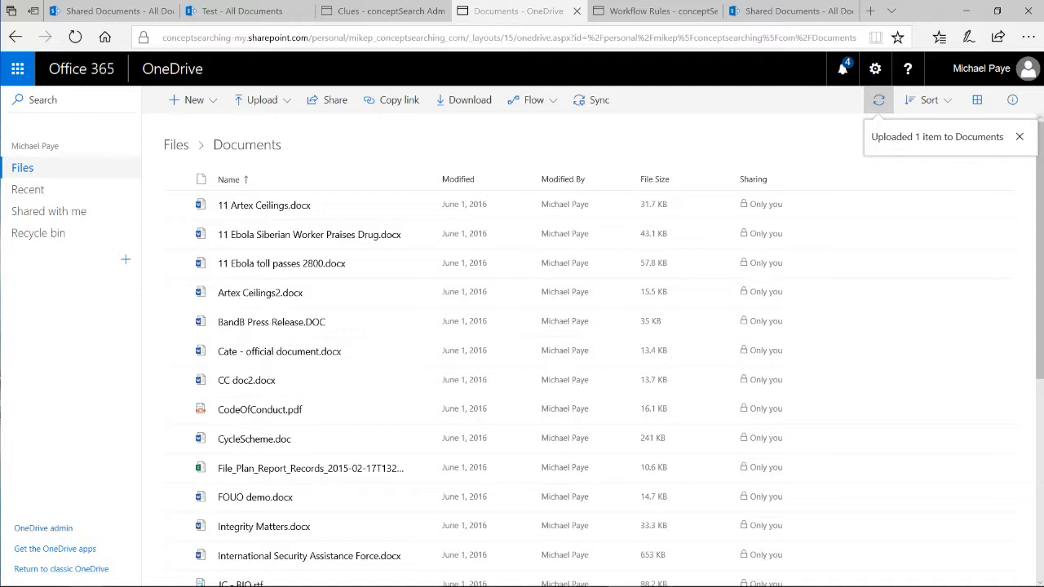
left_click(1018, 137)
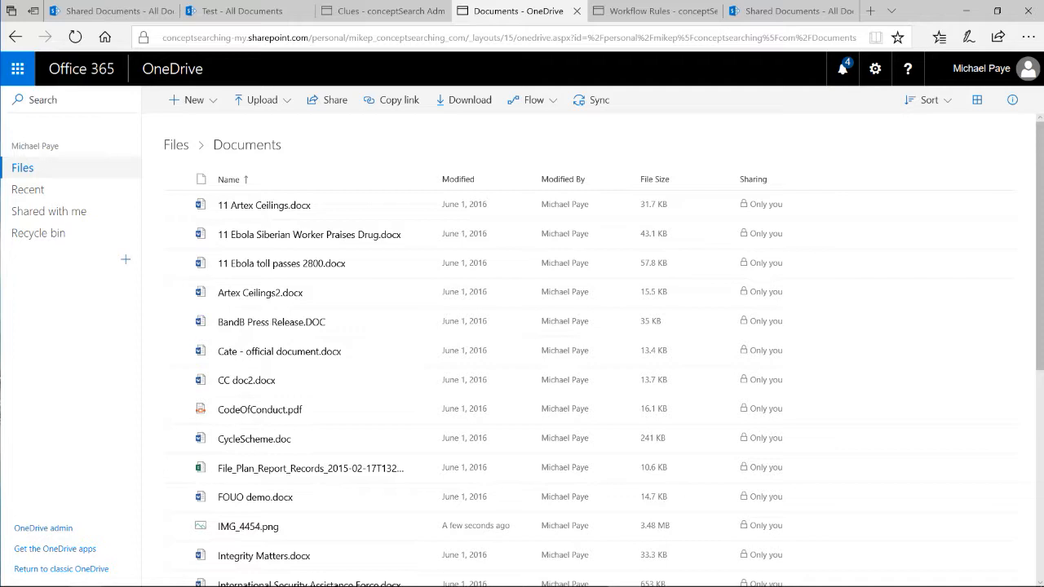
left_click(783, 9)
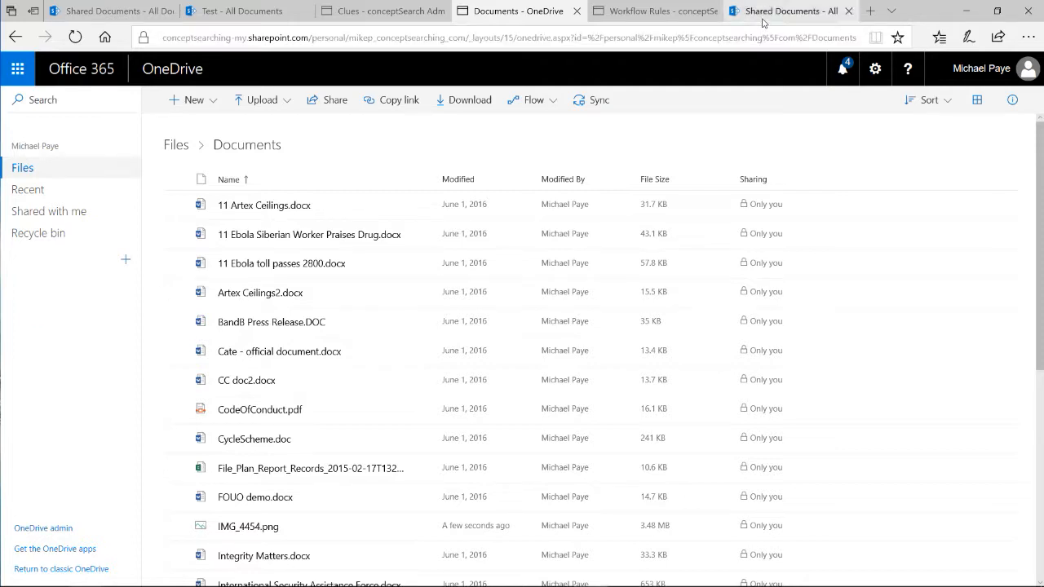
left_click(786, 10)
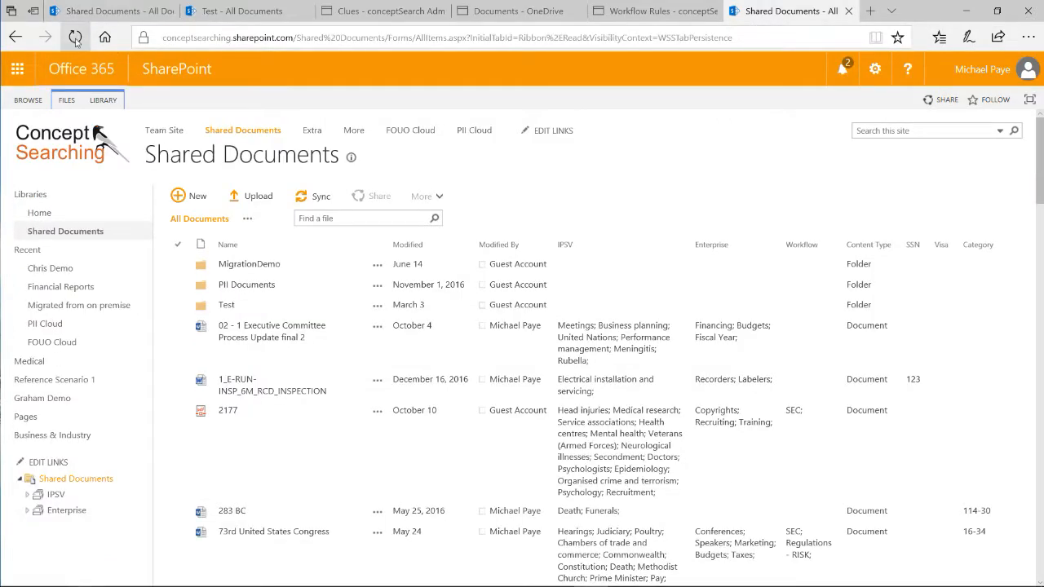
left_click(75, 37)
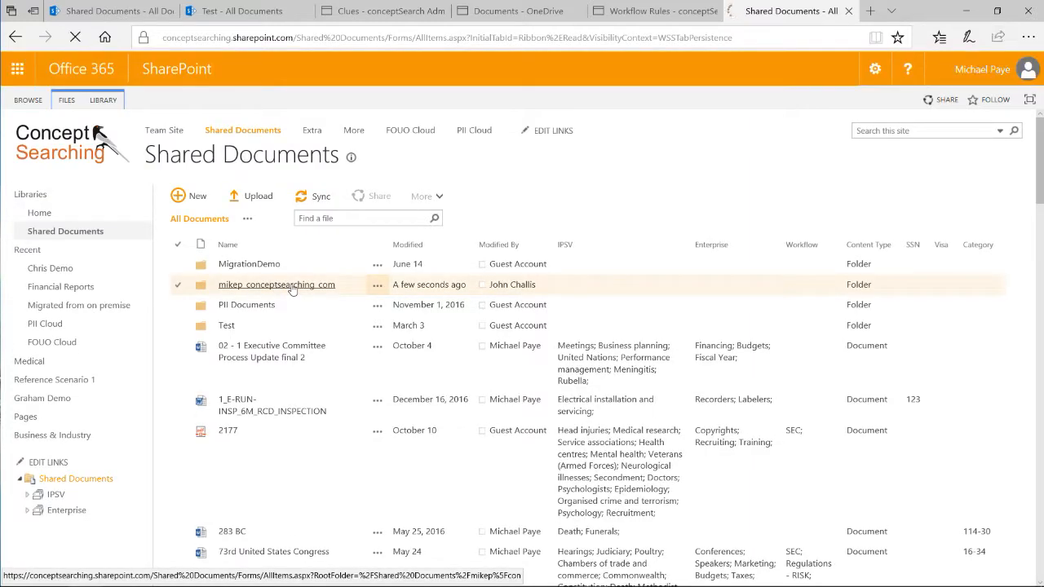
left_click(277, 284)
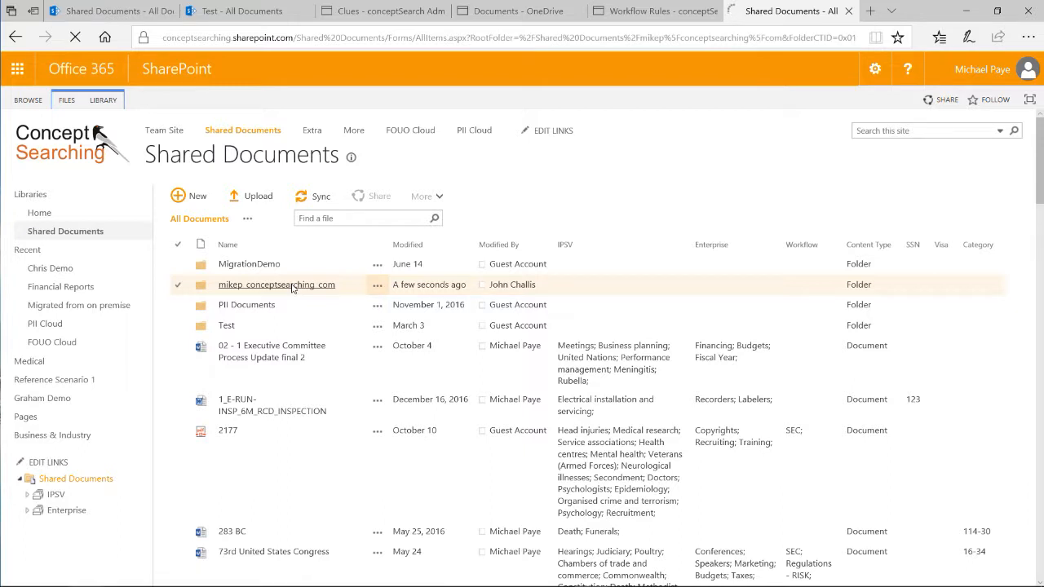
left_click(276, 284)
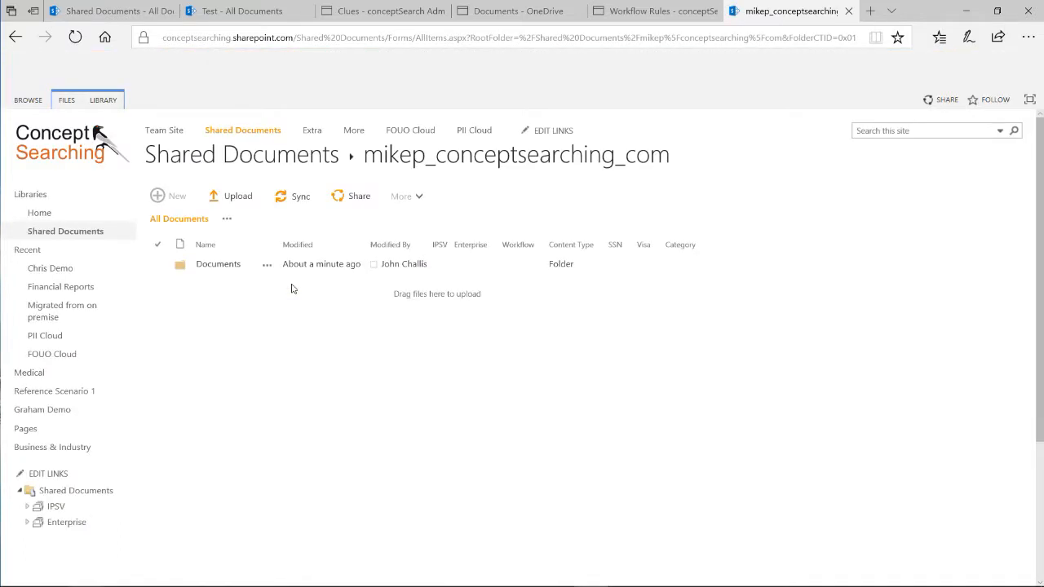
Step: Open its Documents subfolder and show the details card for IMG_4454.png
left_click(238, 264)
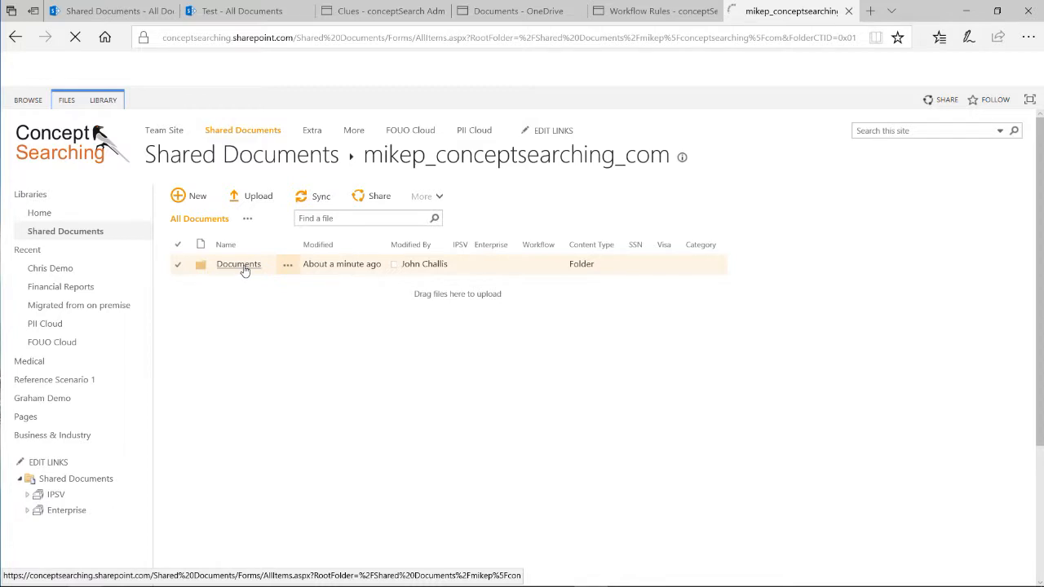
left_click(238, 264)
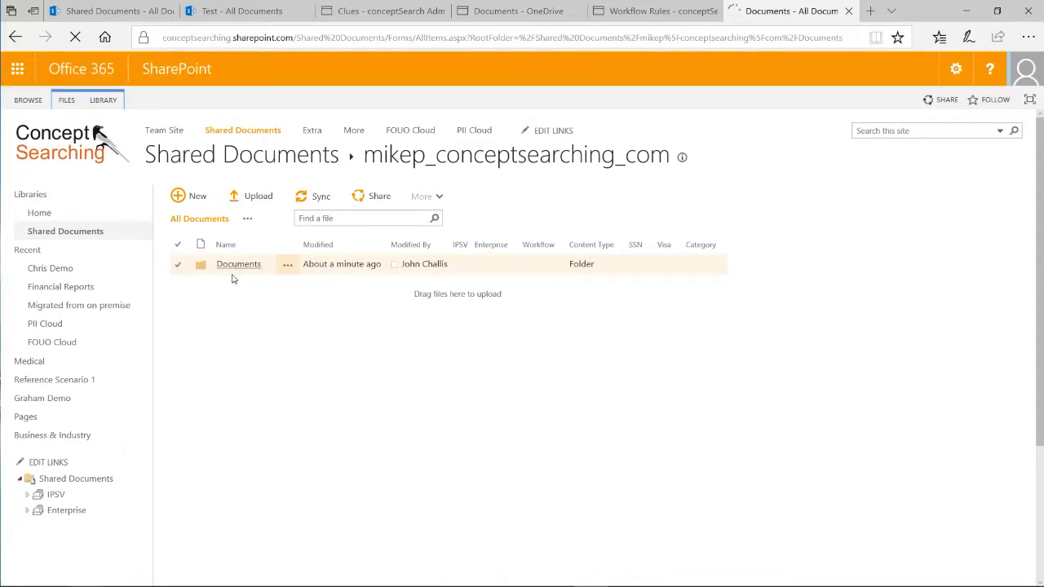
left_click(238, 264)
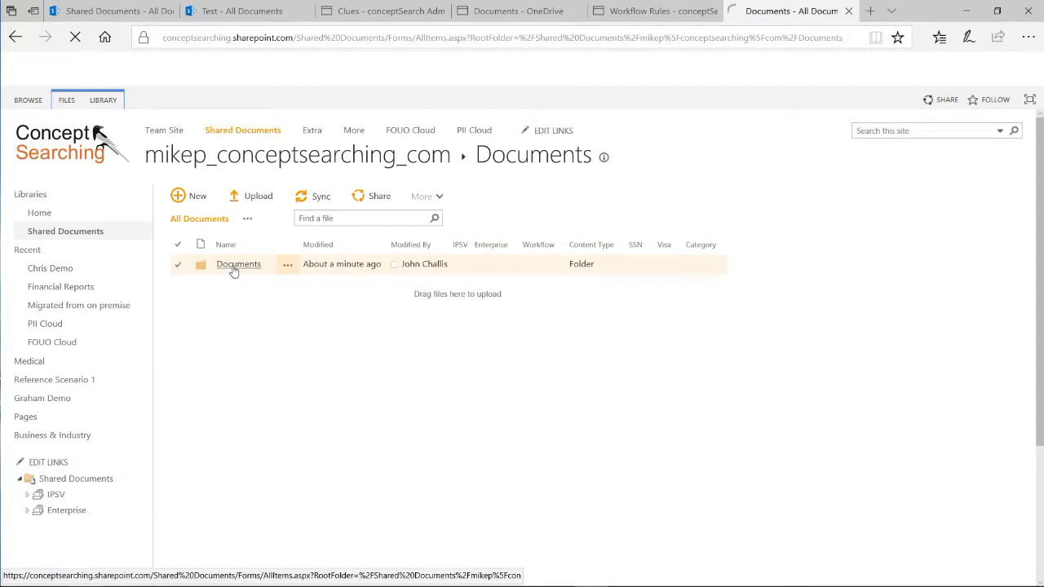
left_click(238, 264)
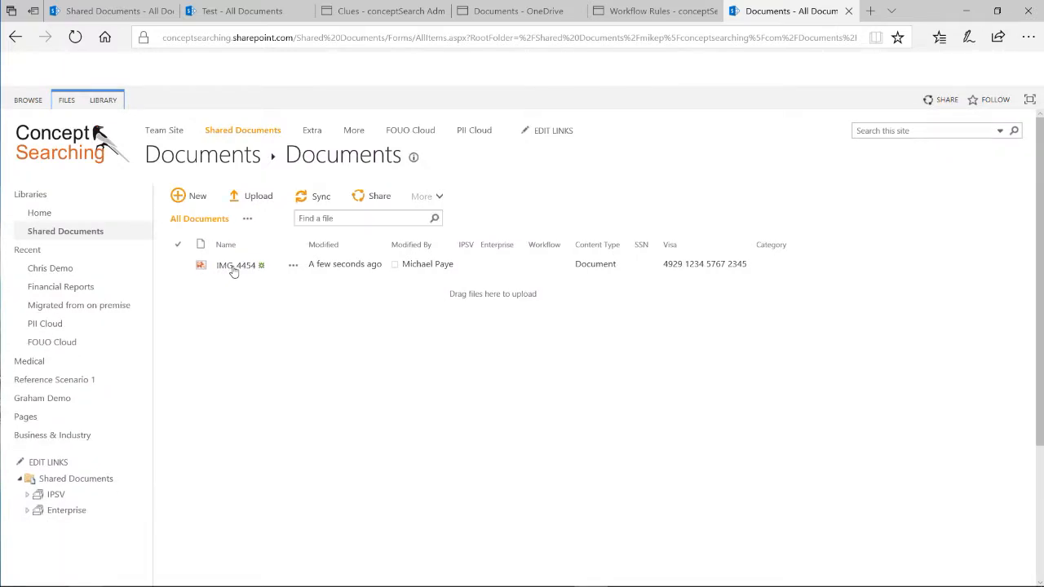
left_click(176, 265)
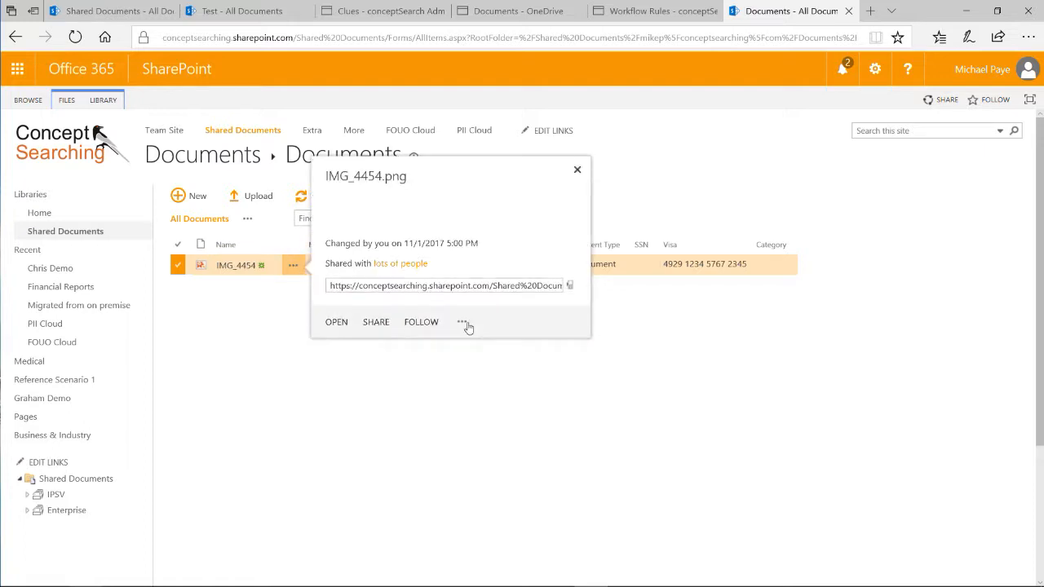
left_click(463, 321)
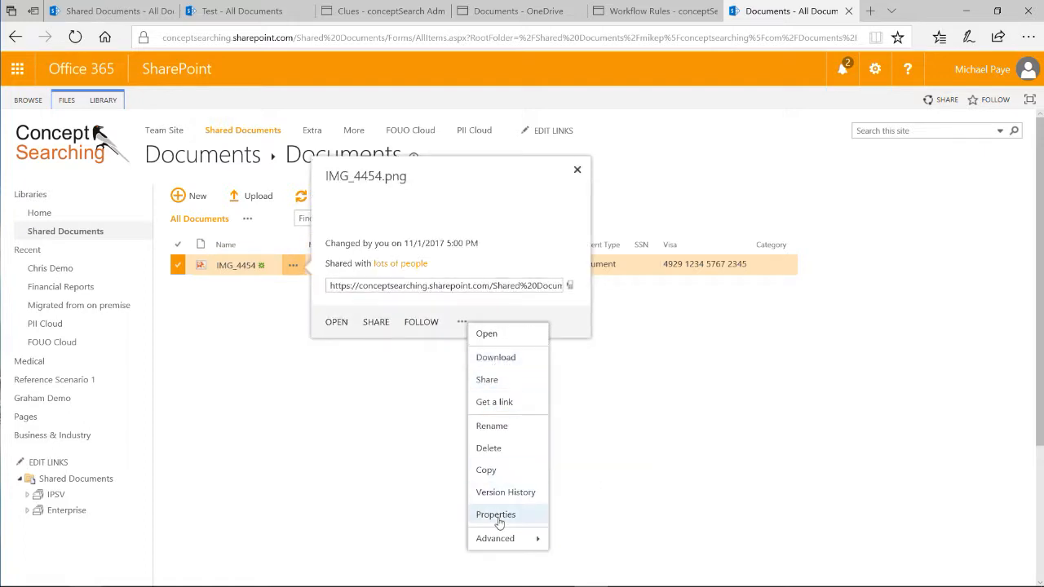
left_click(496, 514)
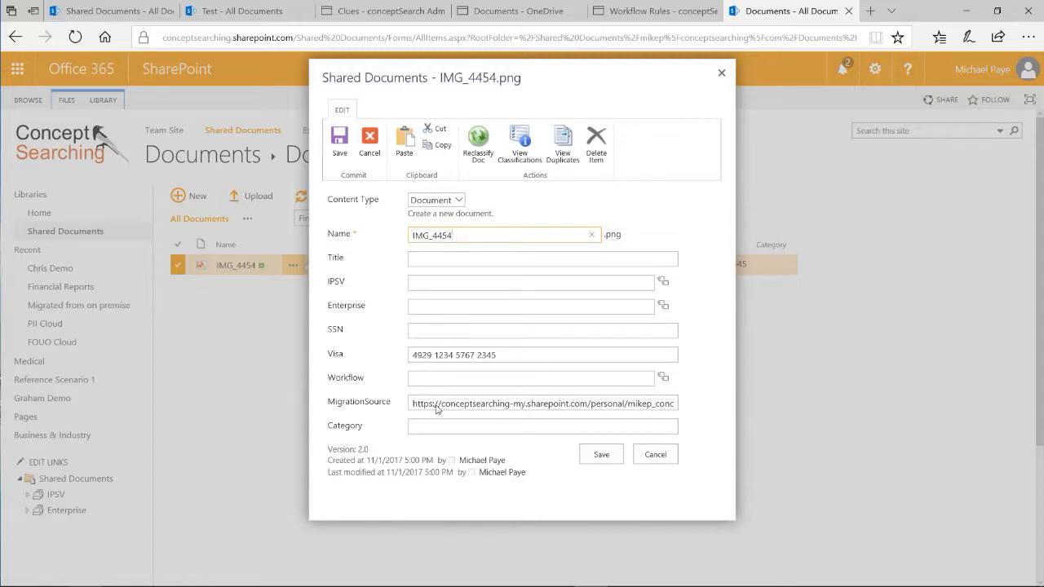
left_click(478, 145)
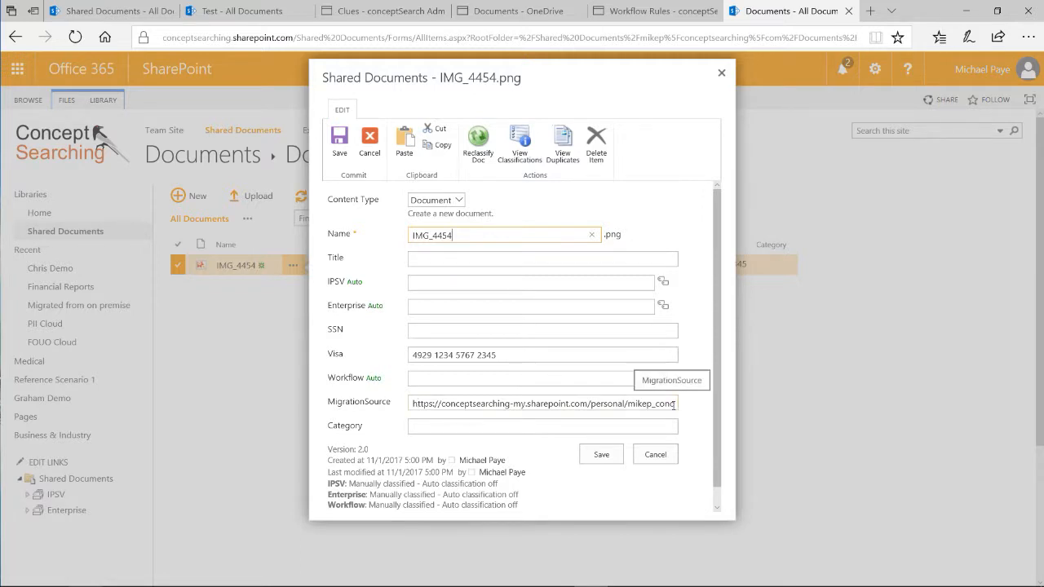
triple_click(541, 403)
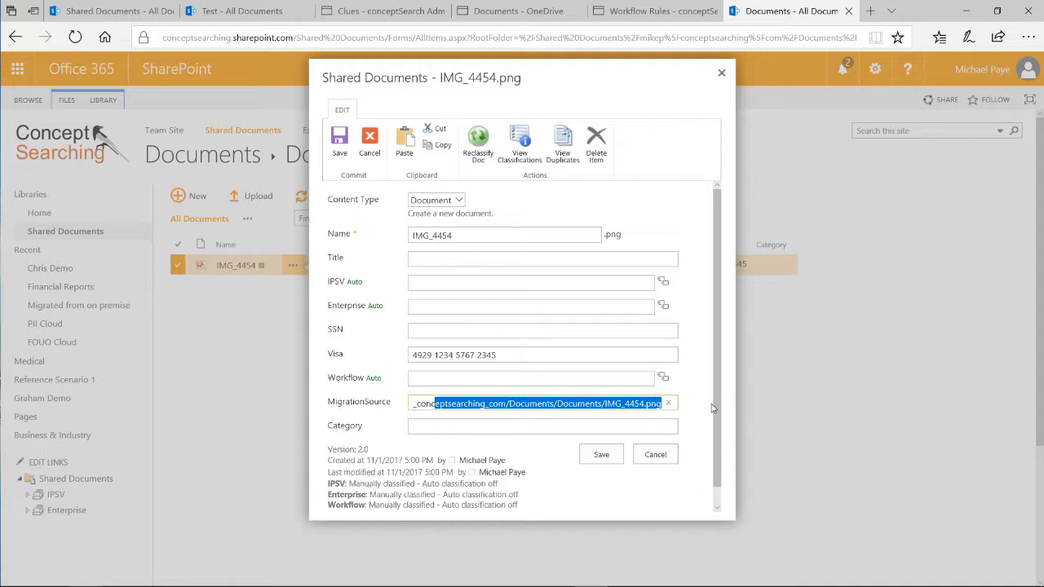
mouse_move(726, 104)
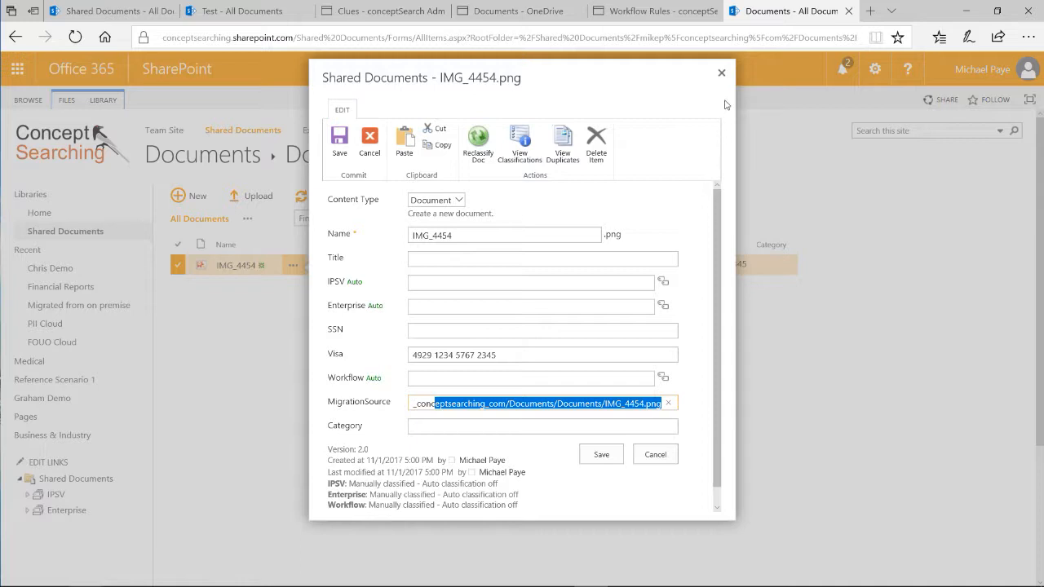
left_click(656, 453)
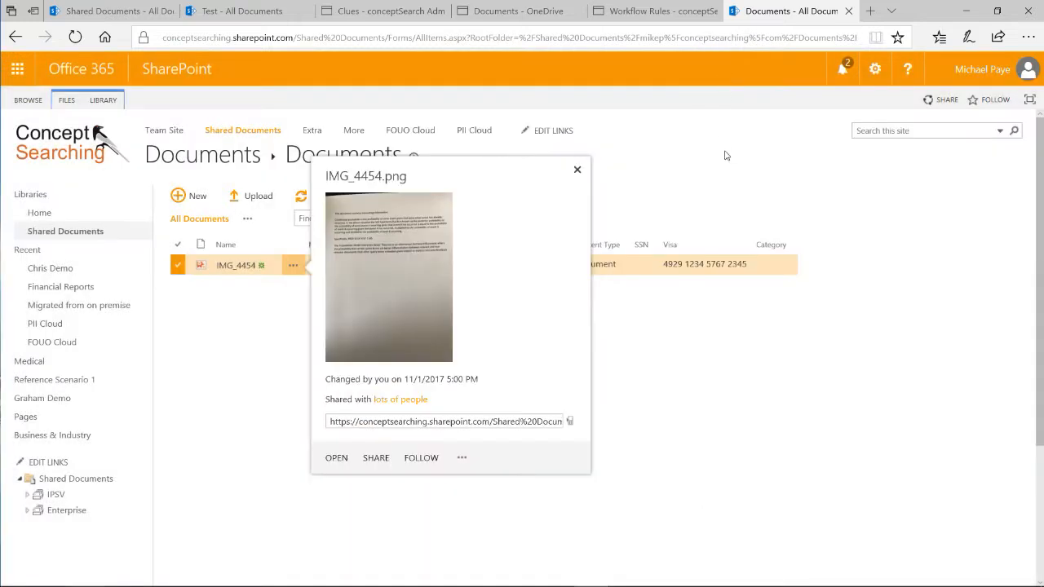
mouse_move(758, 62)
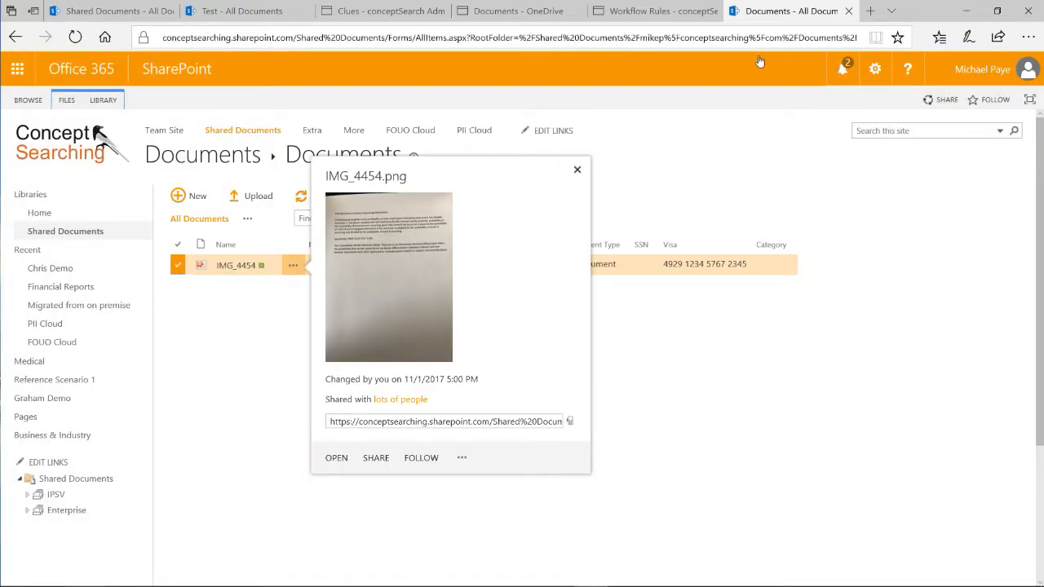